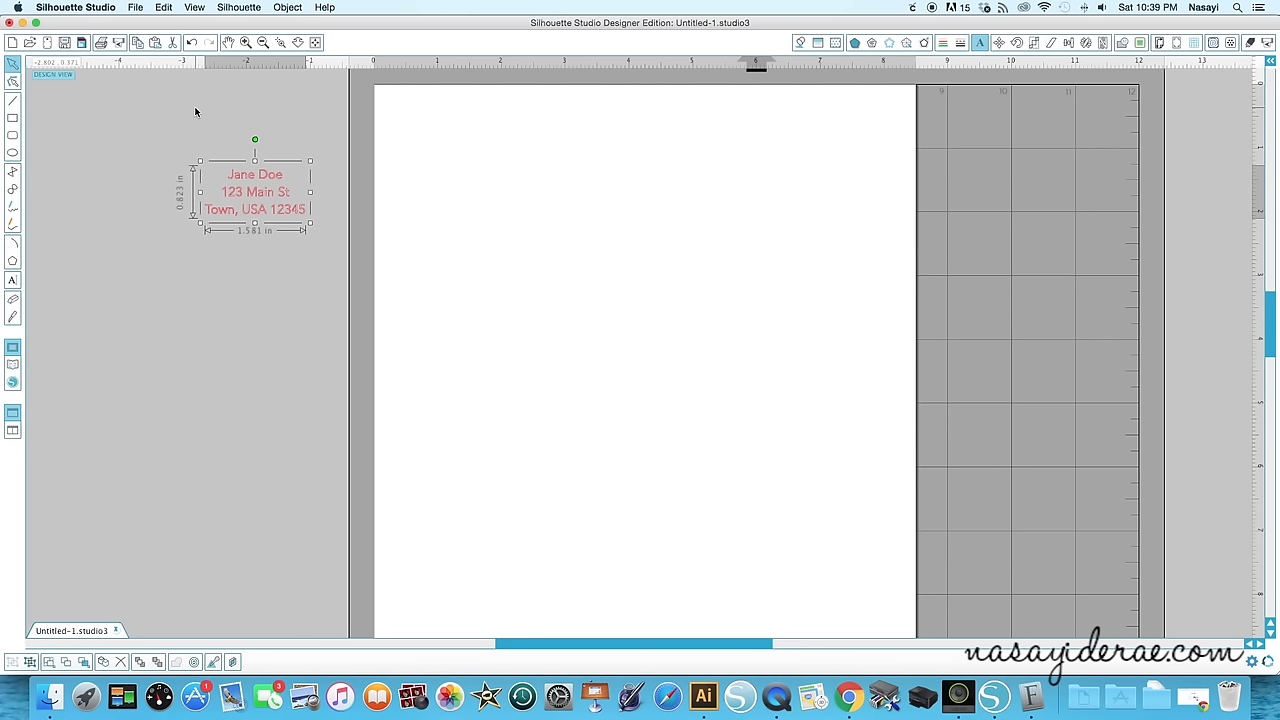
mouse_move(231, 154)
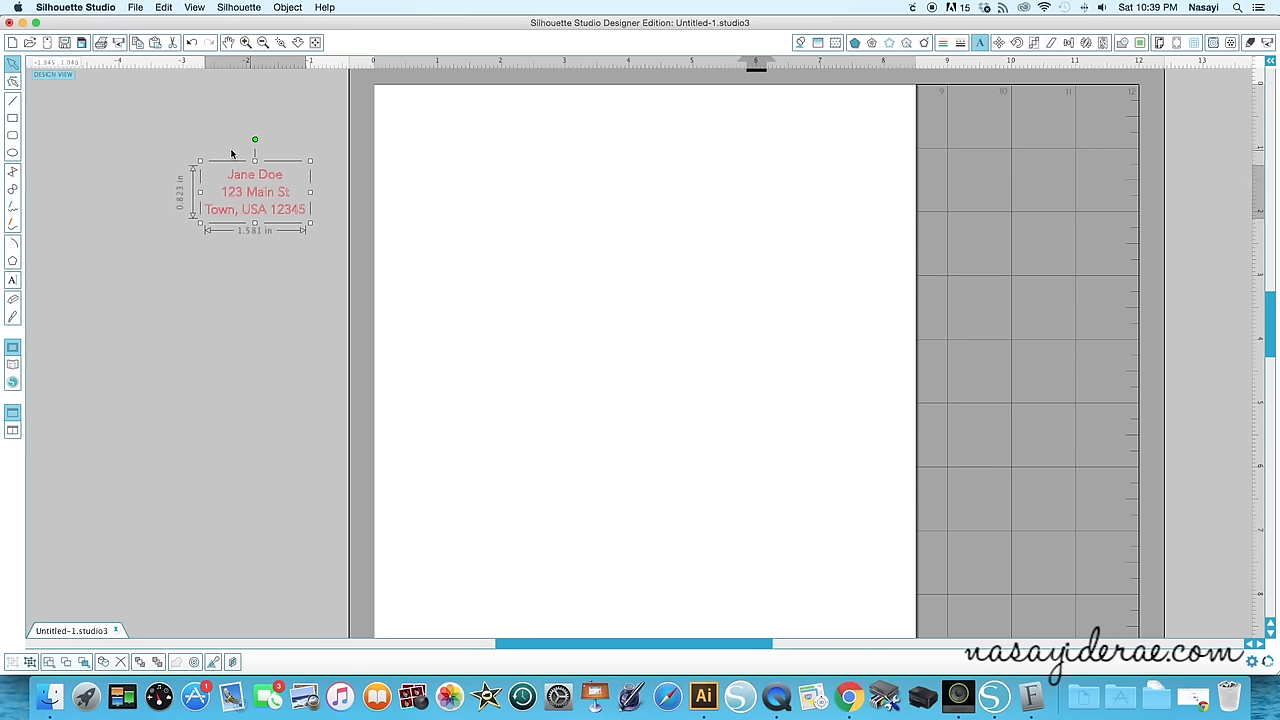
mouse_move(278, 281)
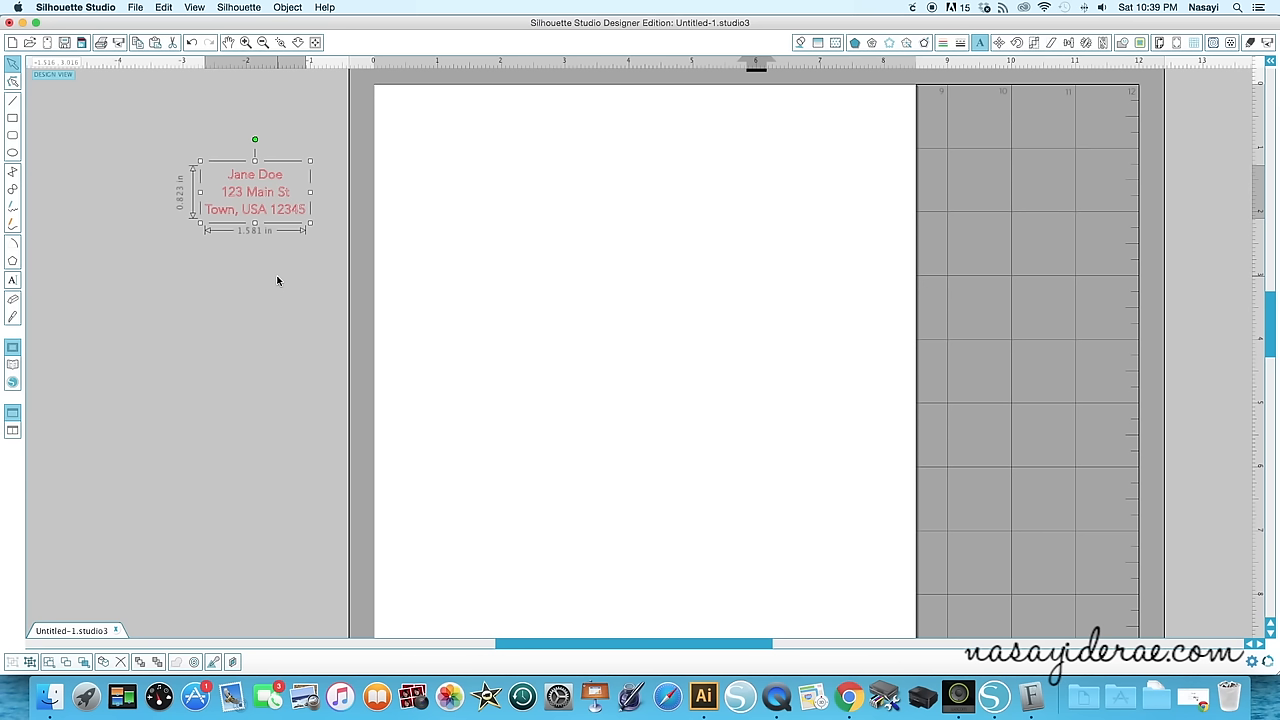
mouse_move(241, 231)
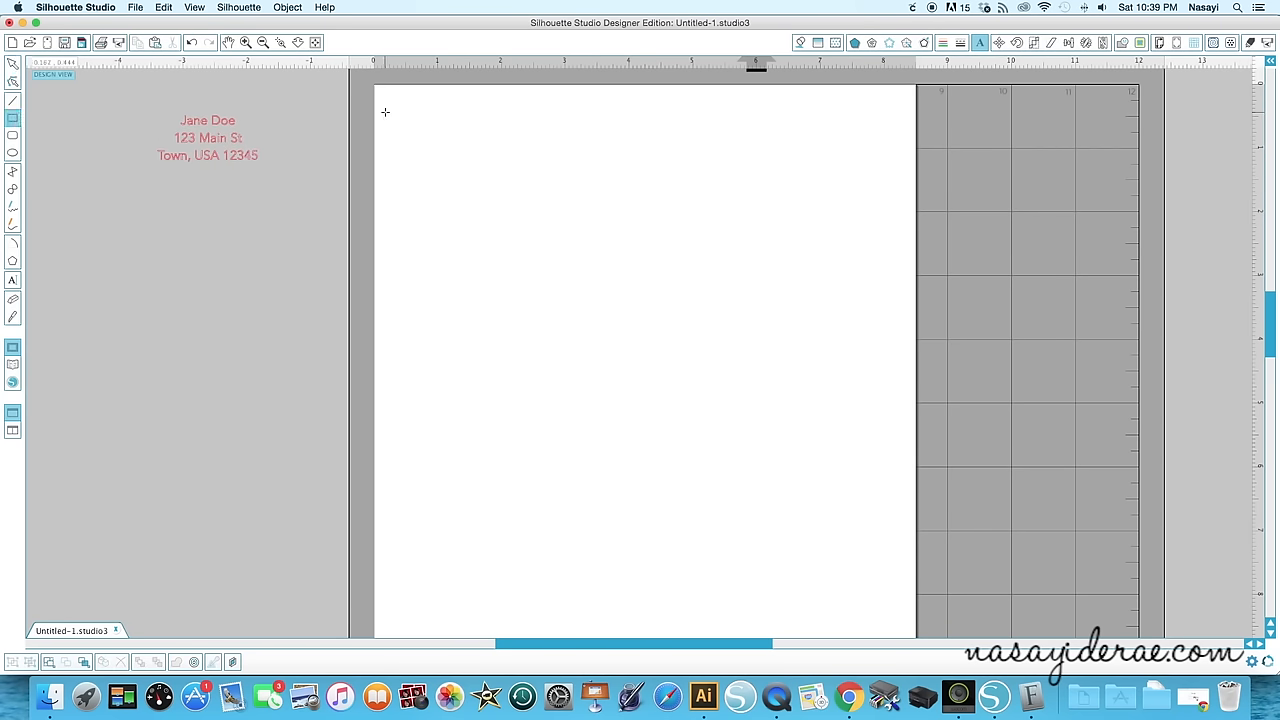
- Draw a 5.750 × 4.420 inch rectangle, aspect unlocked, into the page's top-left corner
drag(385, 111, 713, 321)
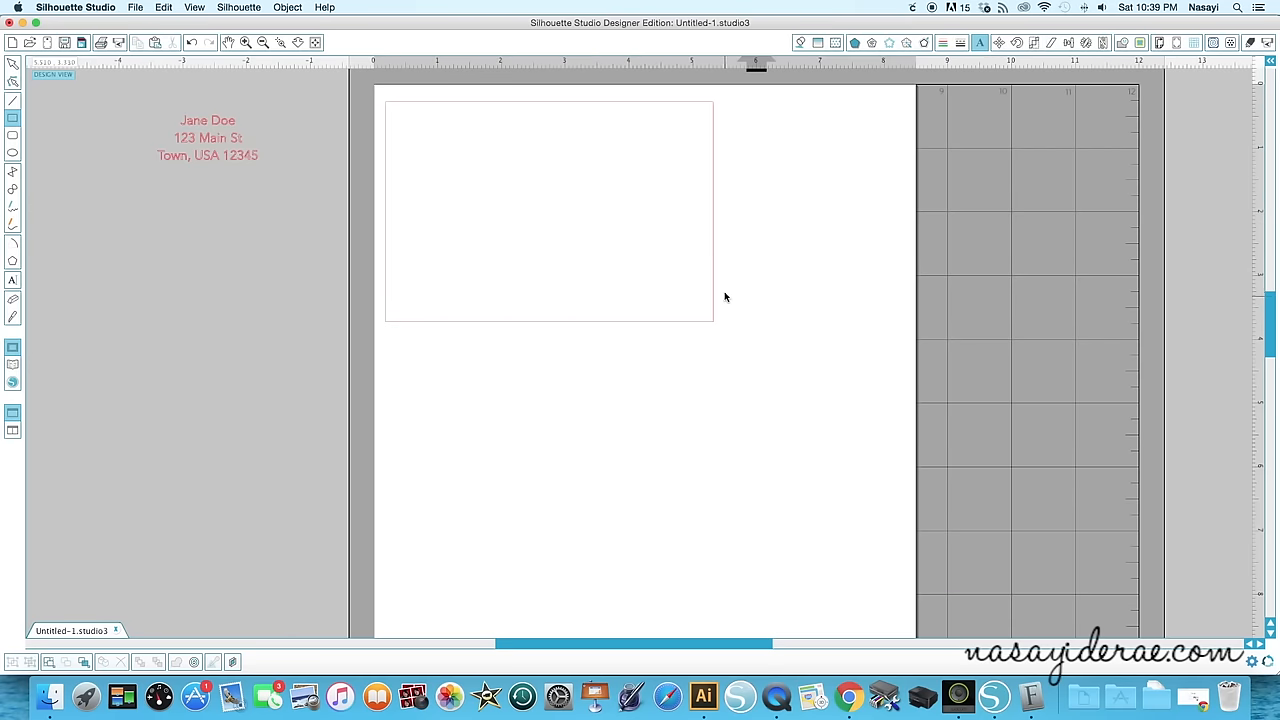
mouse_move(596, 327)
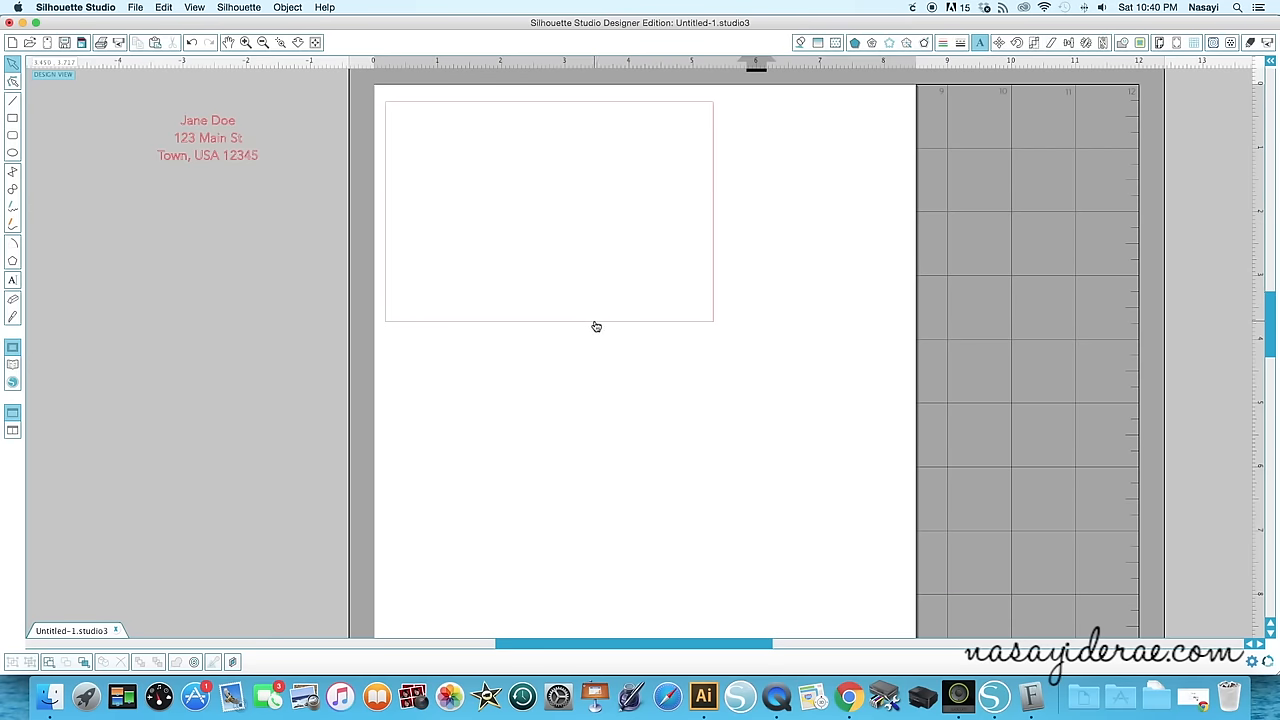
click(548, 211)
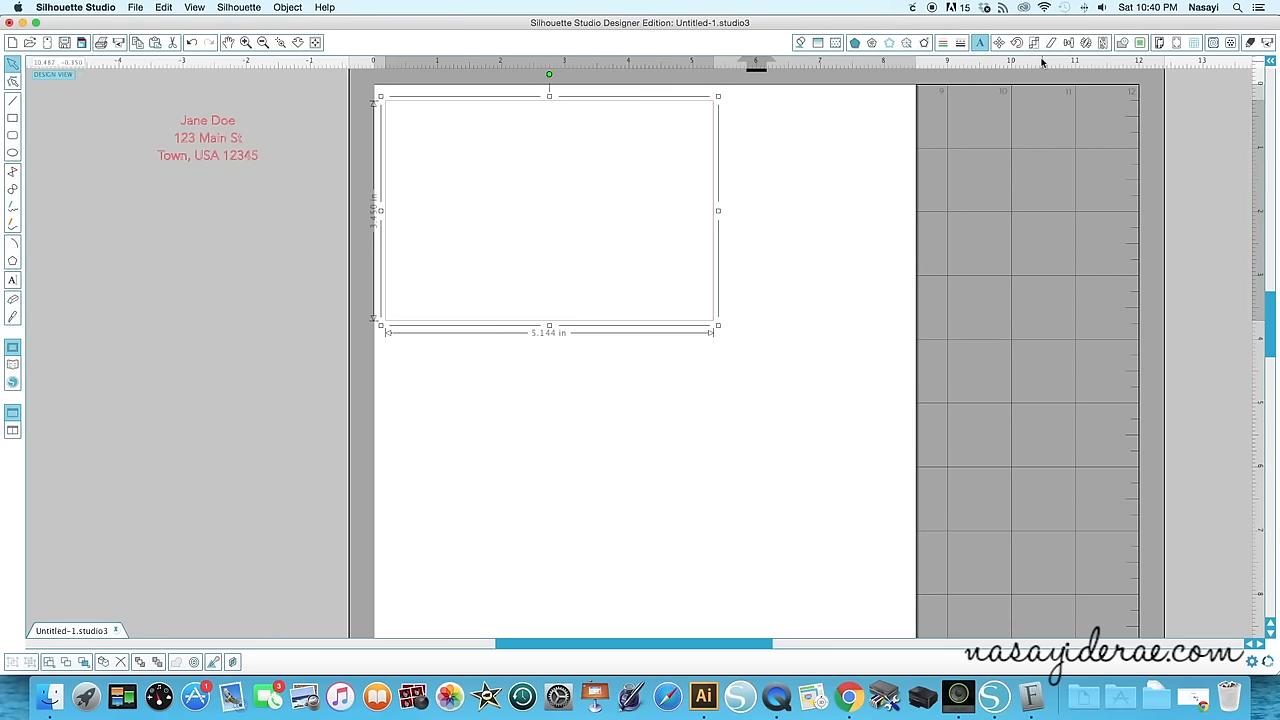
click(1035, 42)
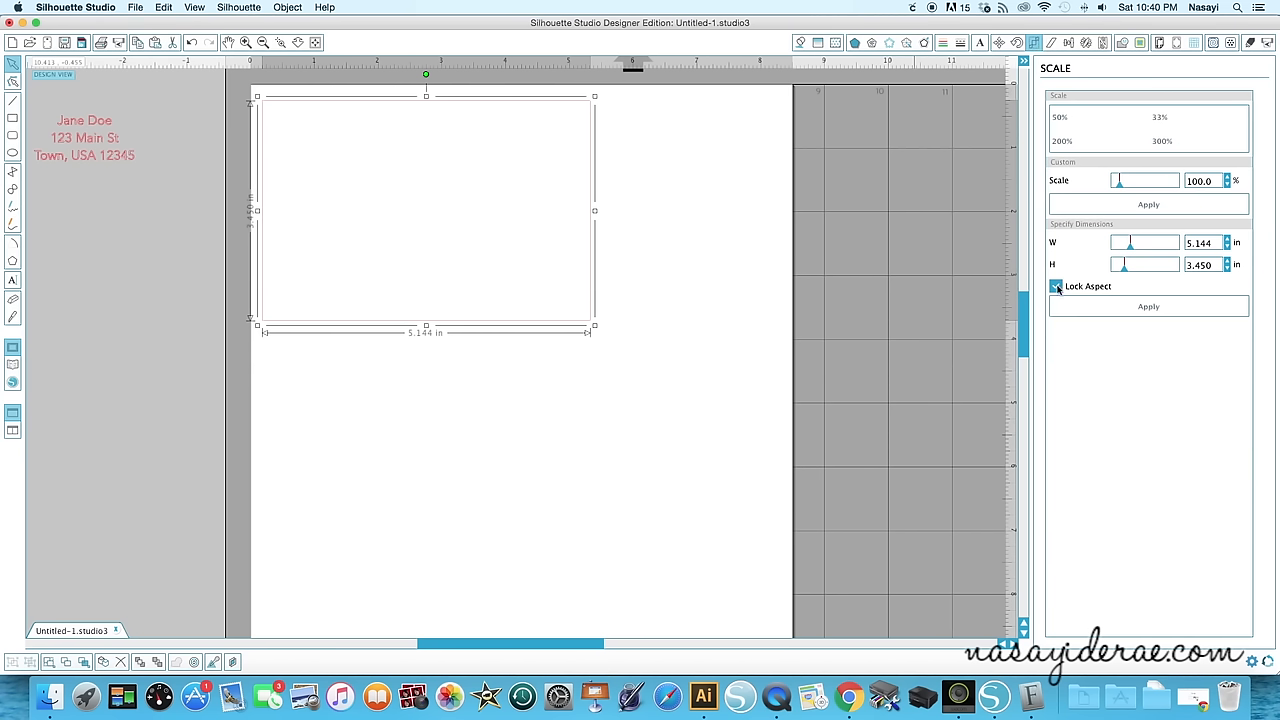
click(1056, 286)
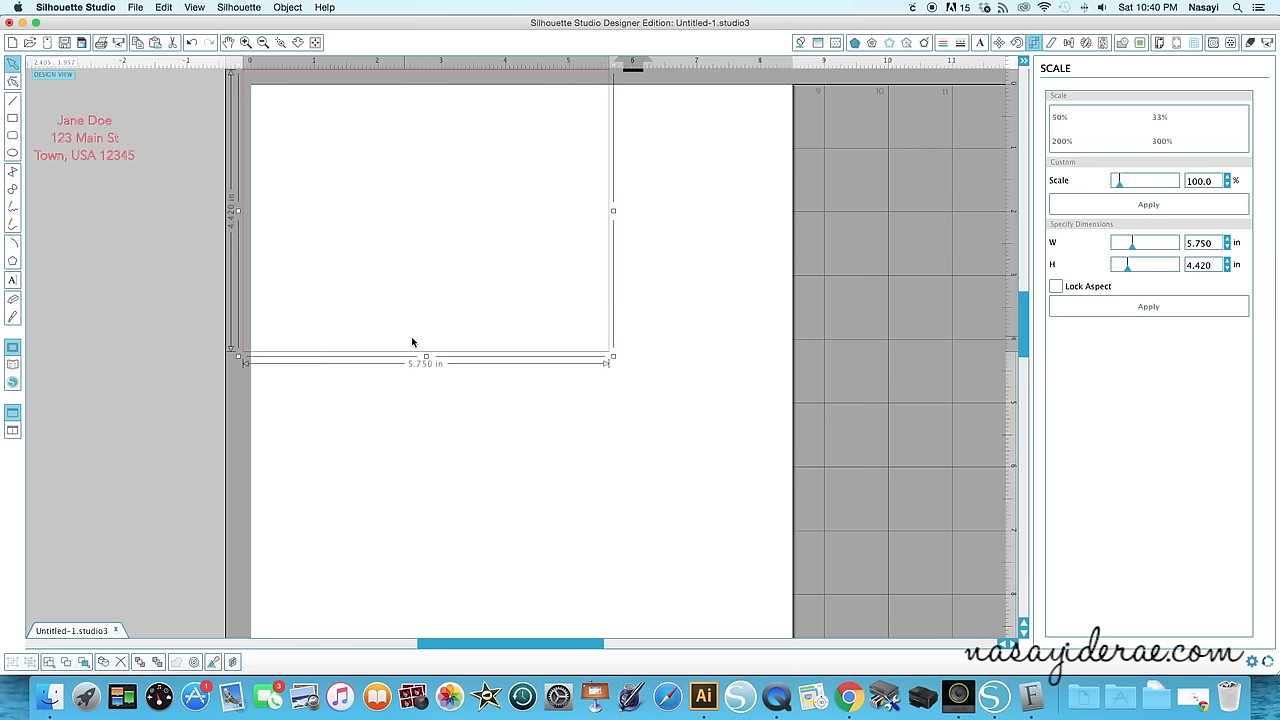
mouse_move(409, 317)
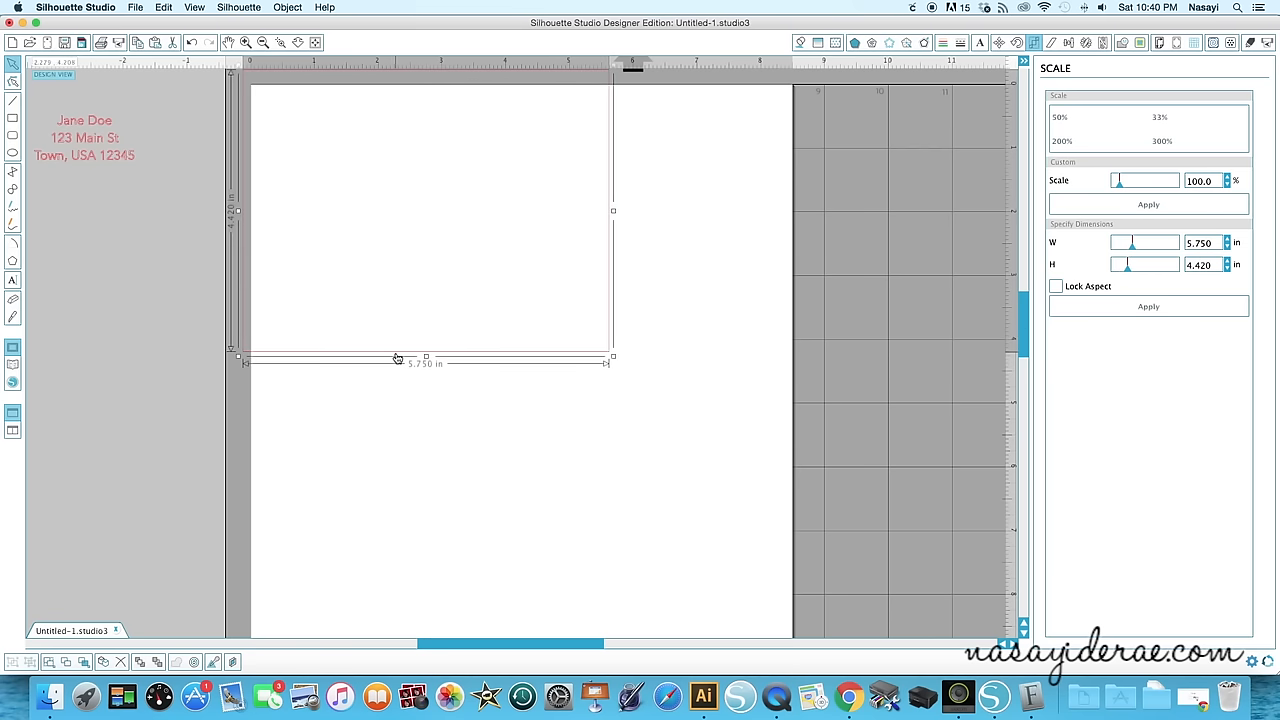
drag(397, 358, 407, 375)
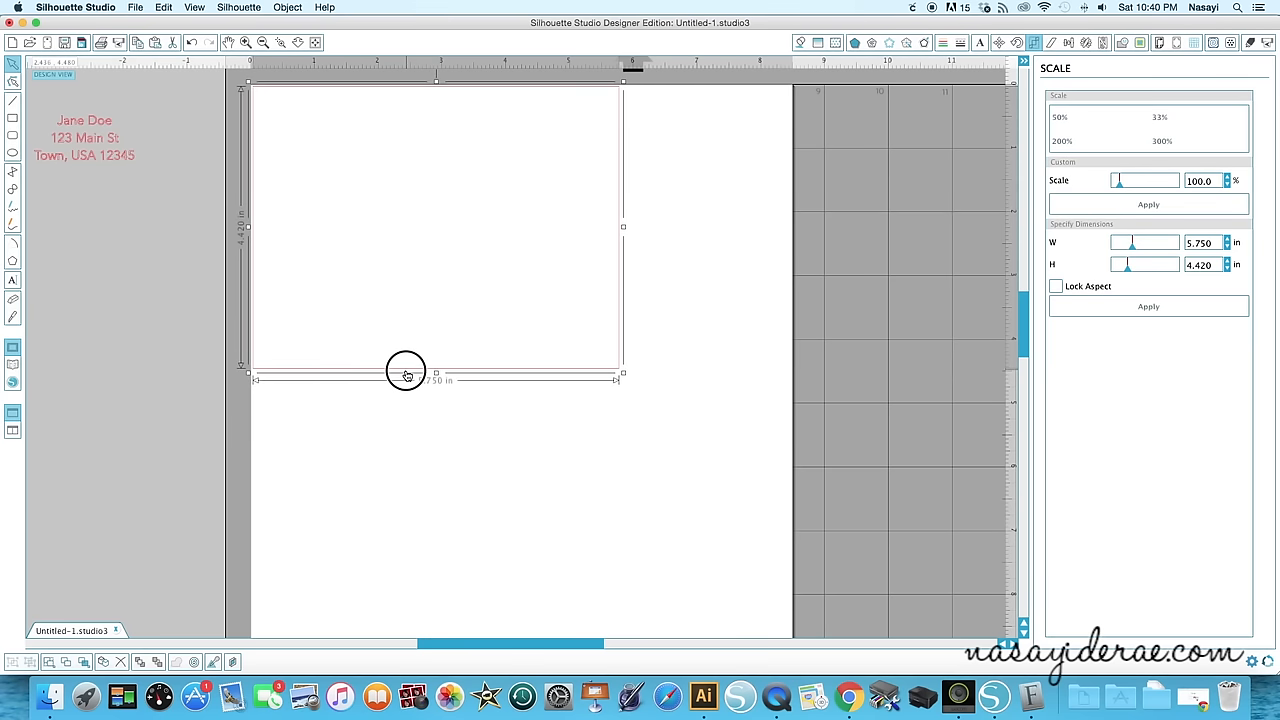
mouse_move(256, 112)
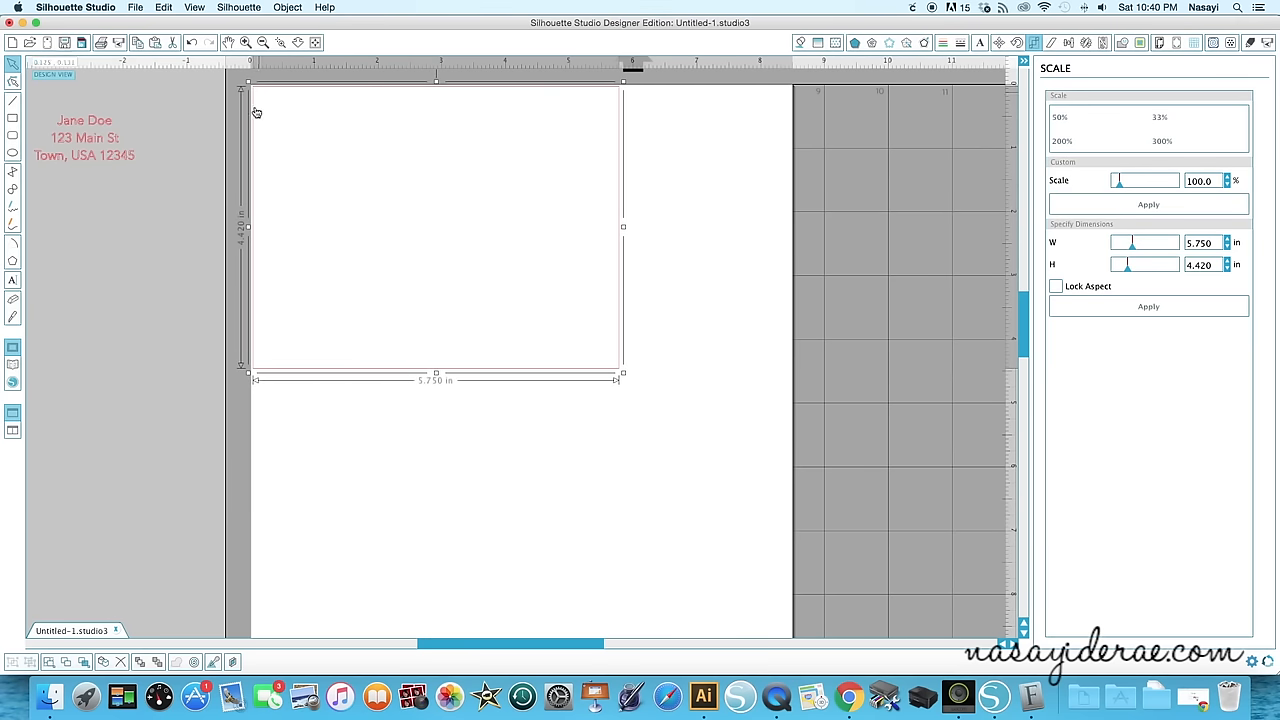
mouse_move(303, 379)
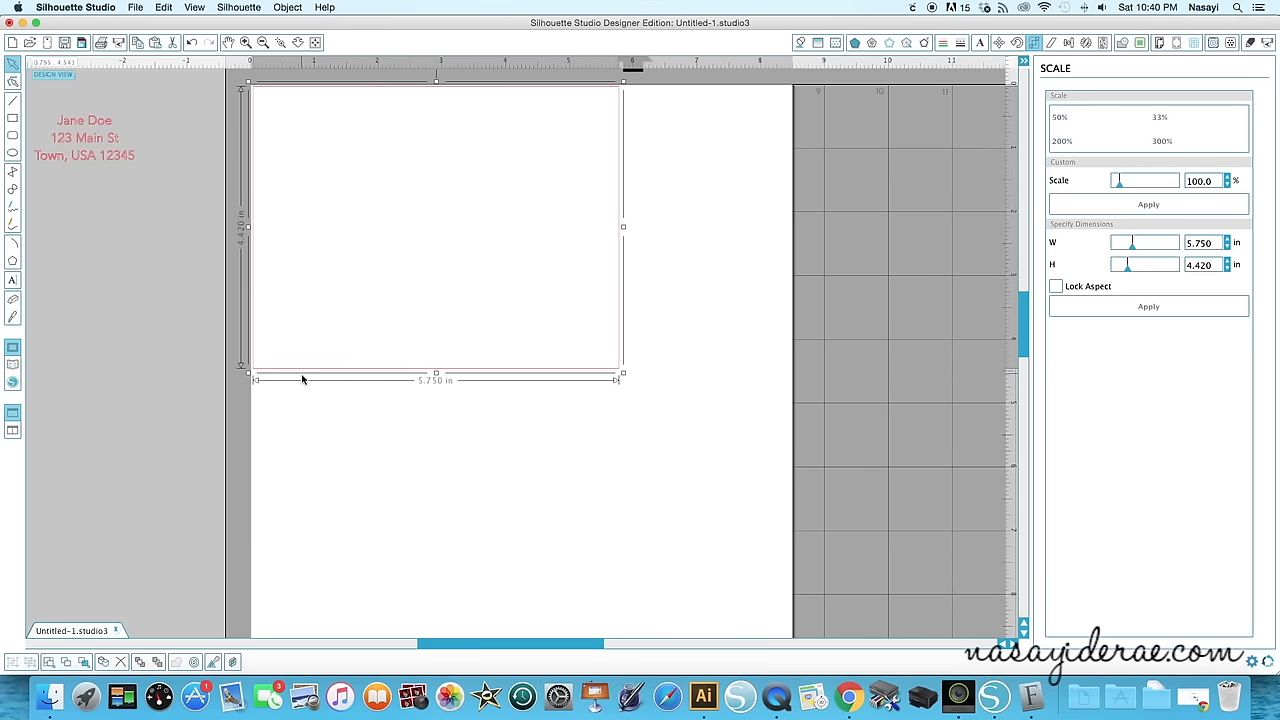
mouse_move(457, 380)
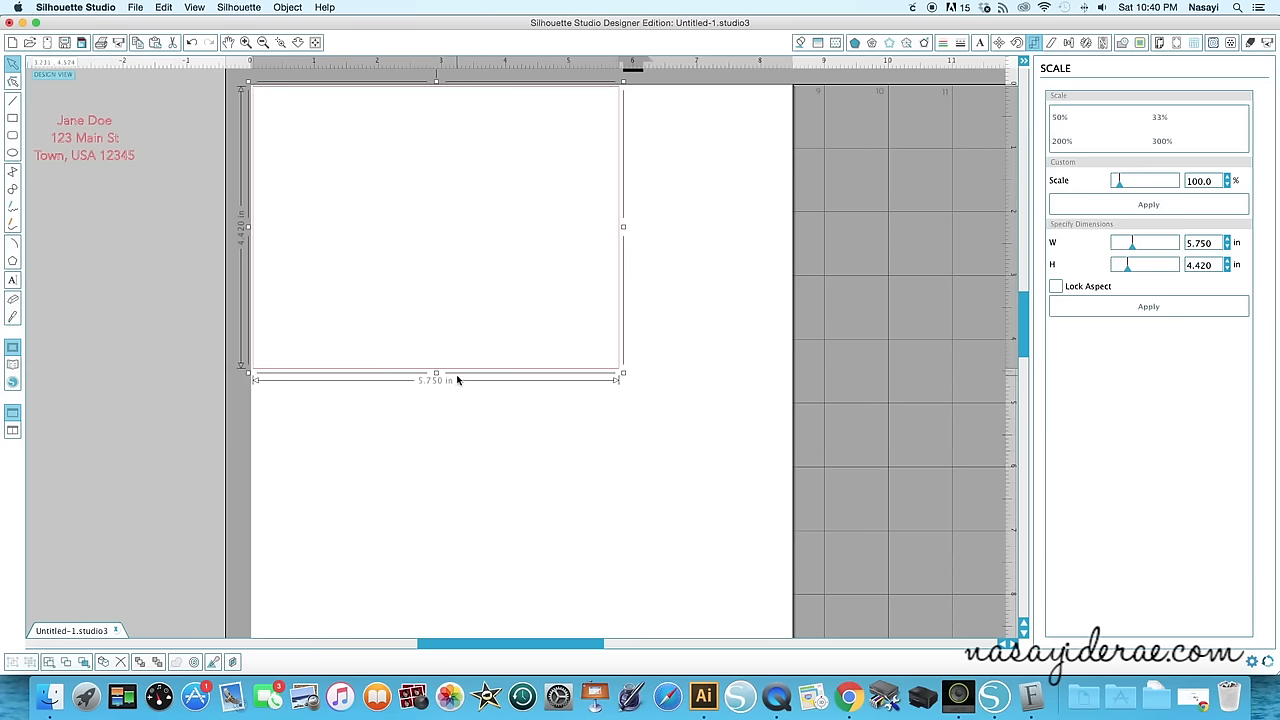
mouse_move(478, 376)
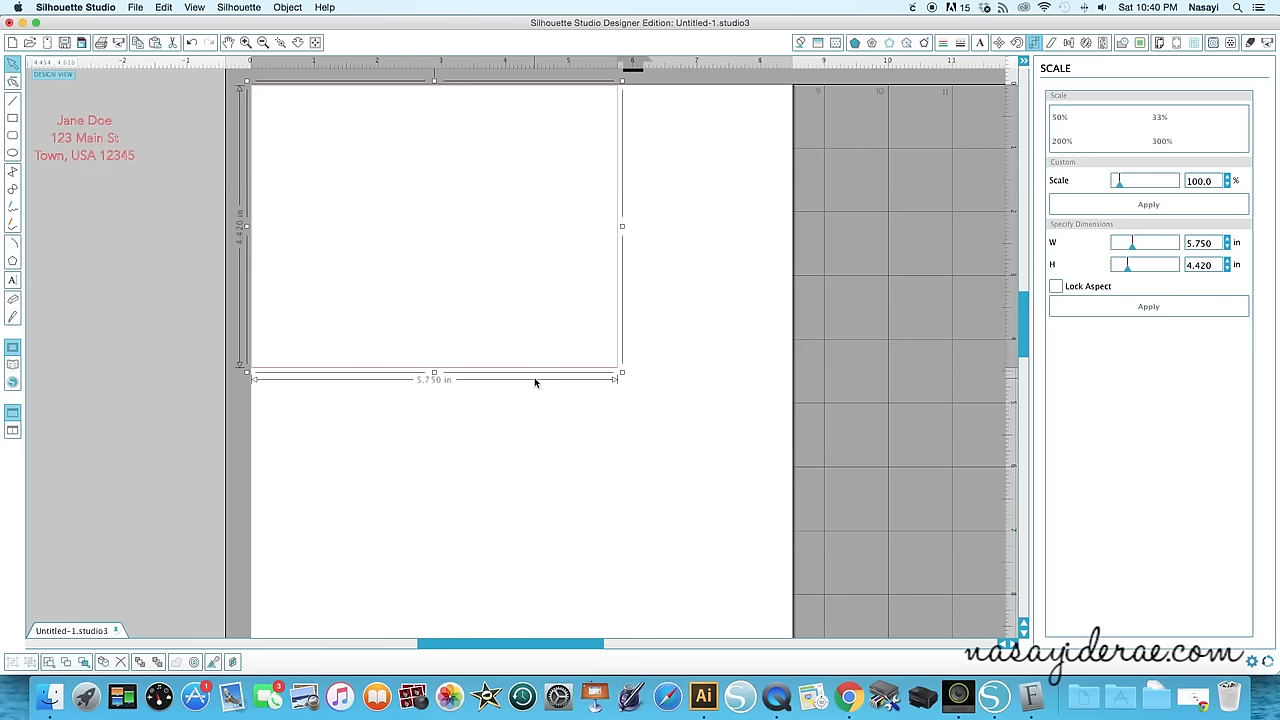
click(283, 249)
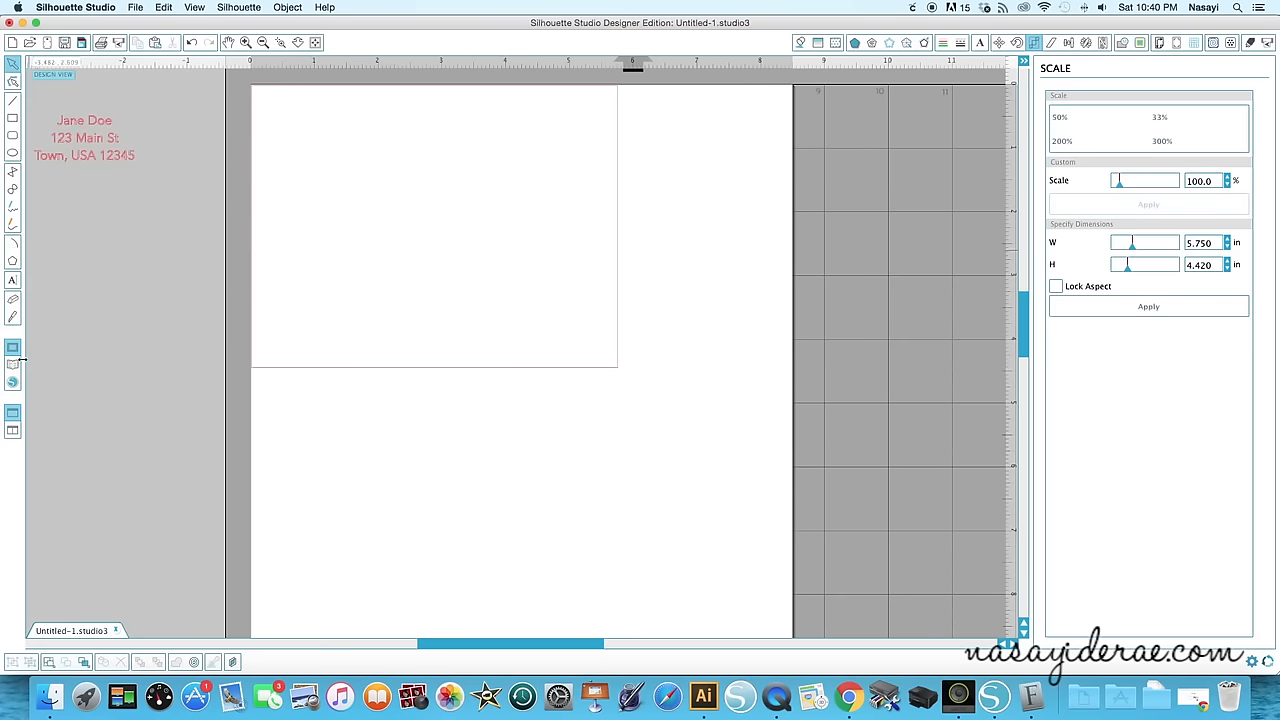
- Search the design Library for 'flower'
click(13, 363)
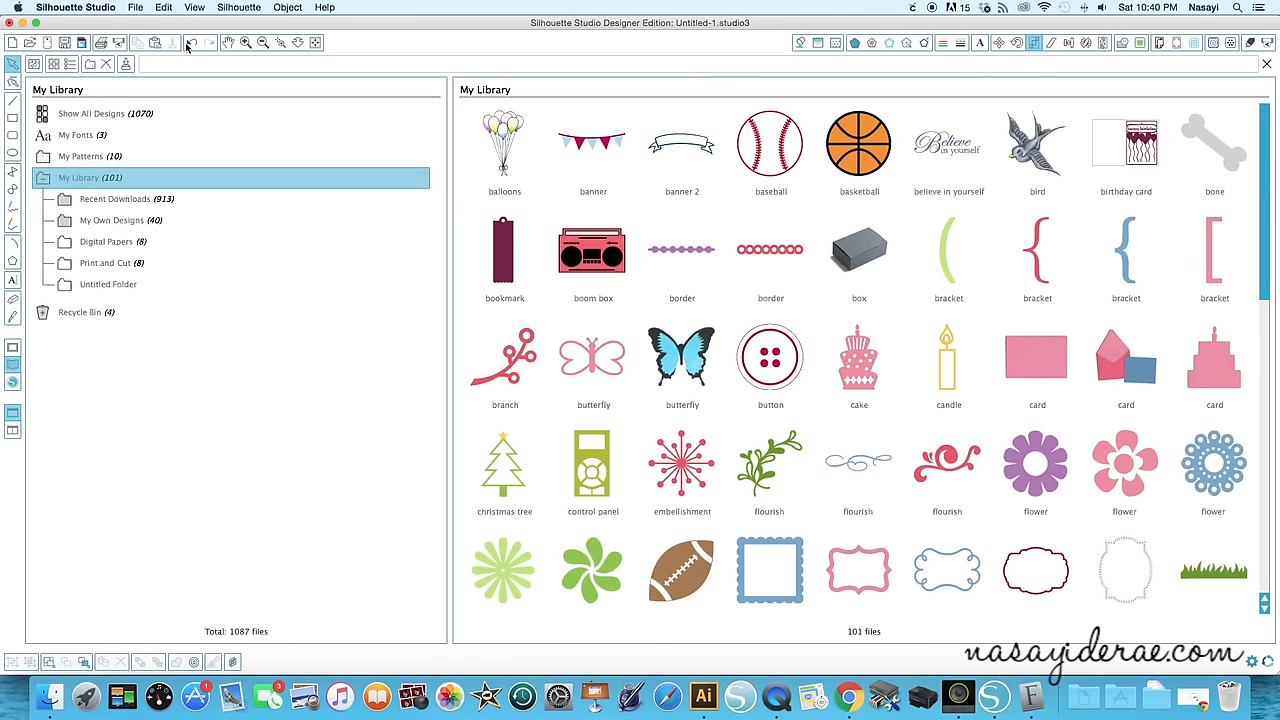
text(flow)
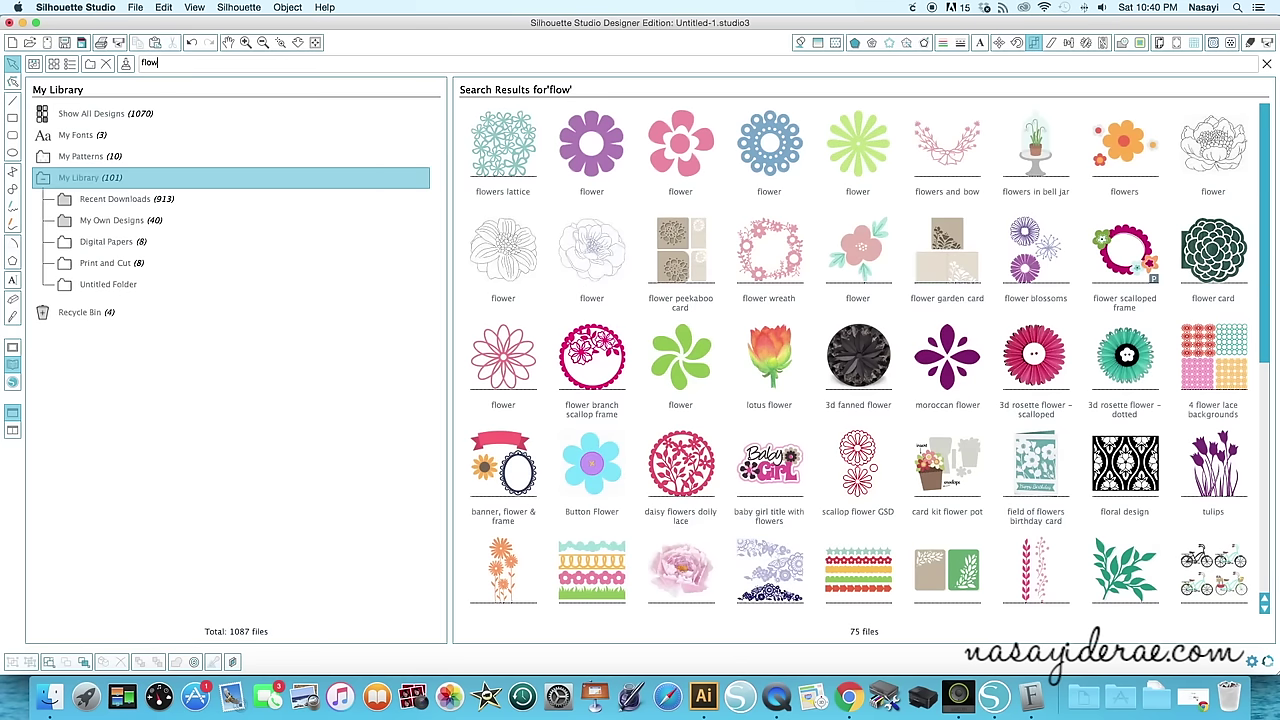
text(er)
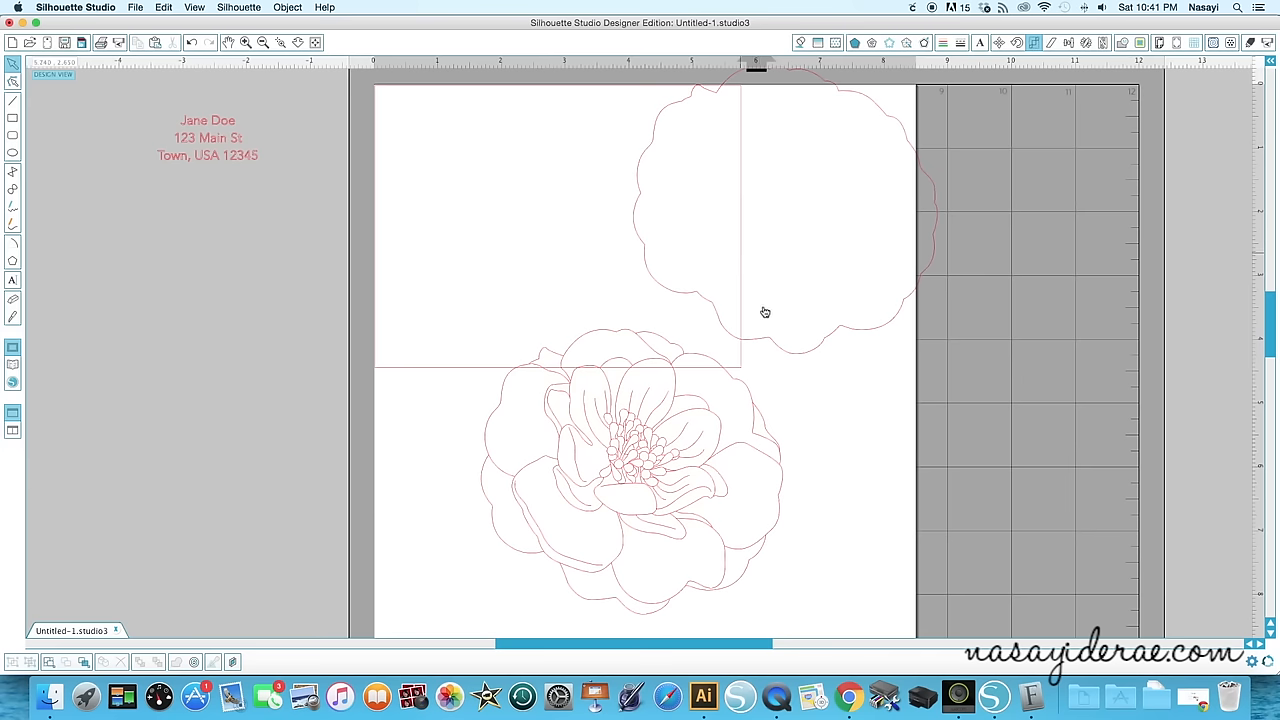
mouse_move(726, 426)
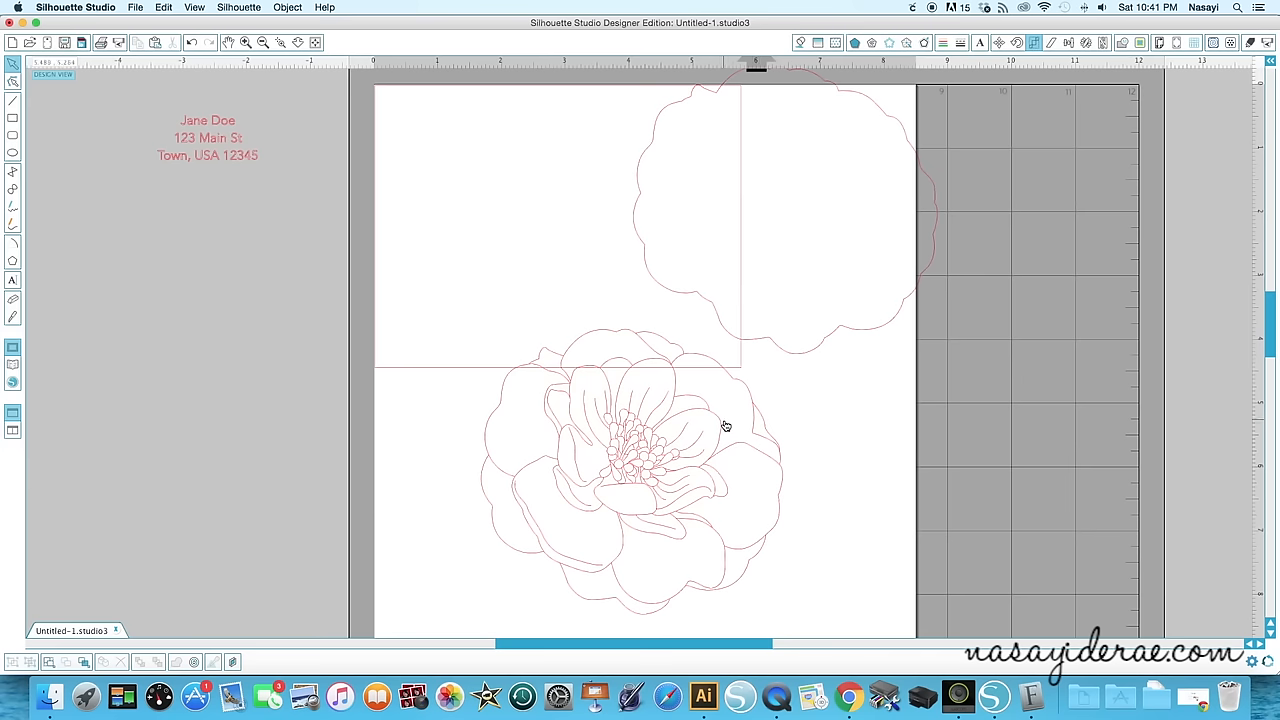
- Ungroup the flower design and select the remaining flower sketch pieces
click(725, 427)
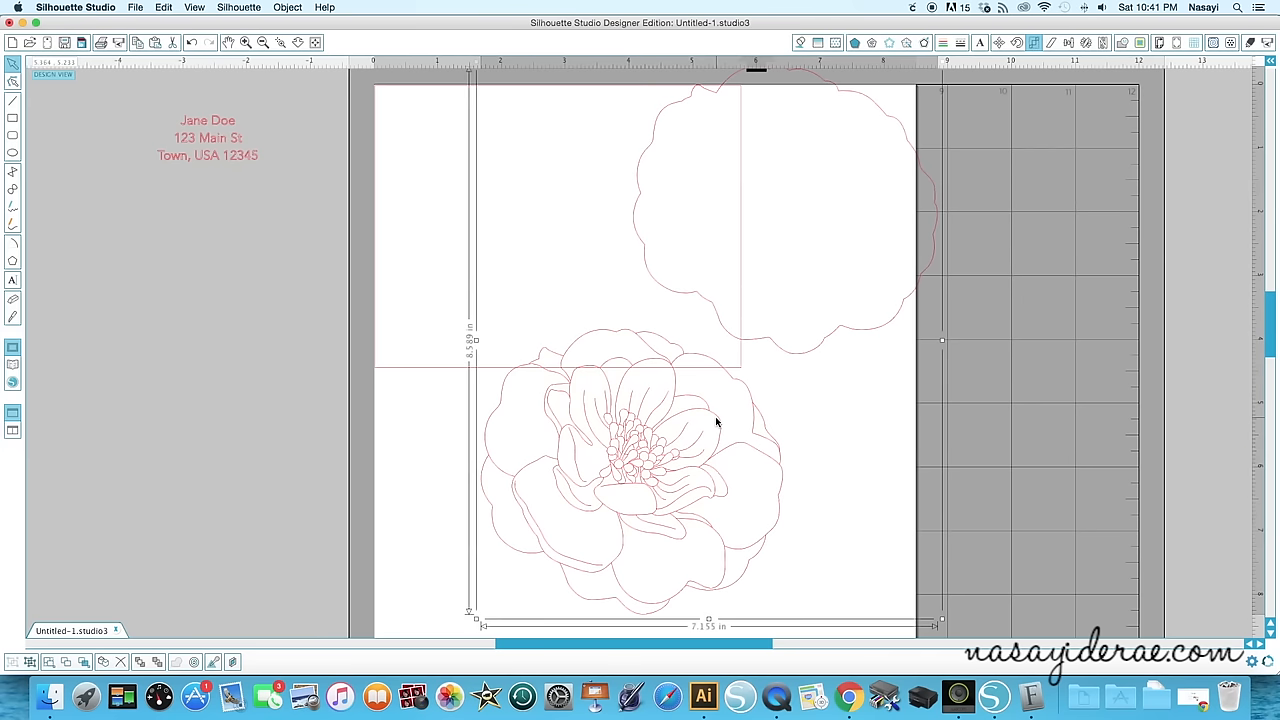
right_click(716, 423)
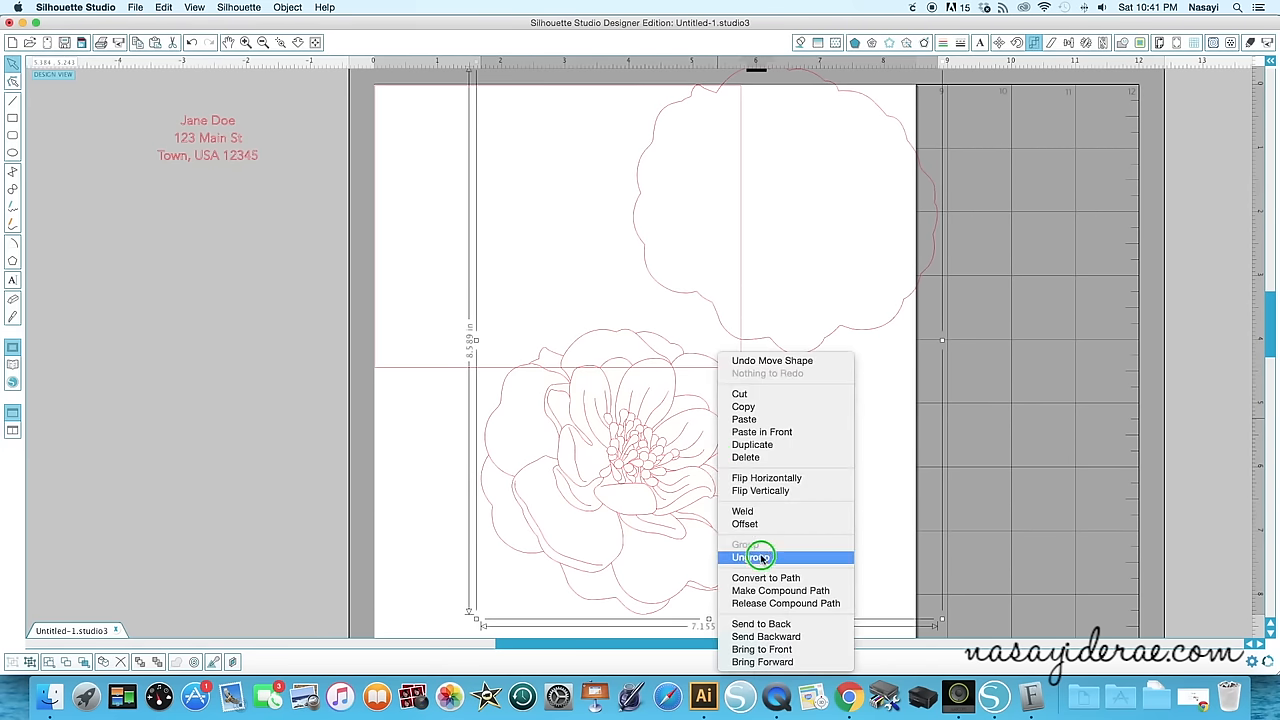
click(751, 557)
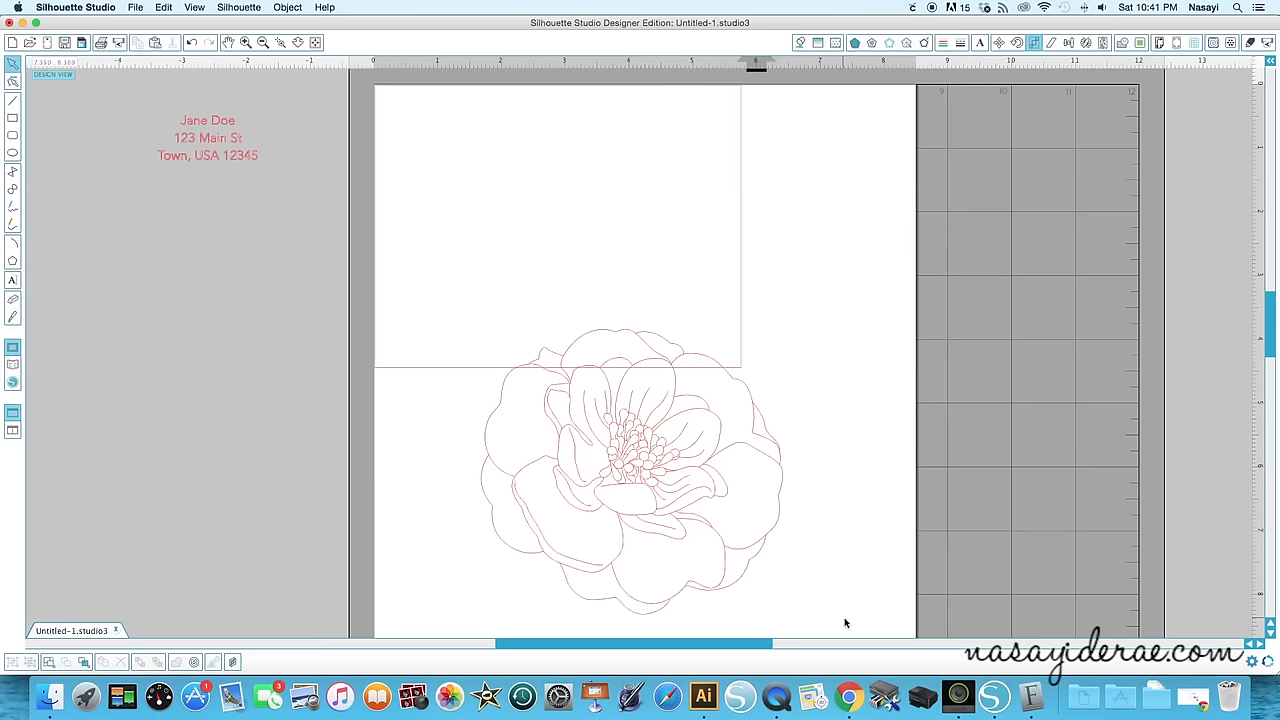
click(631, 470)
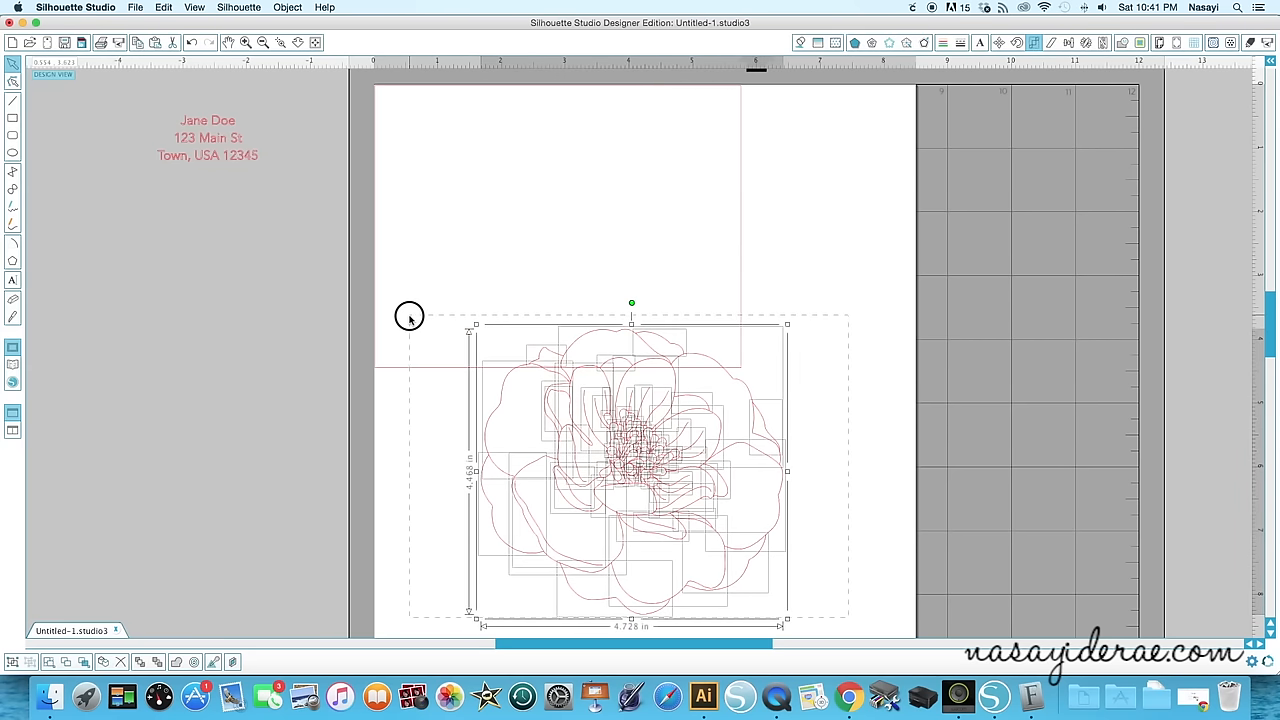
mouse_move(558, 420)
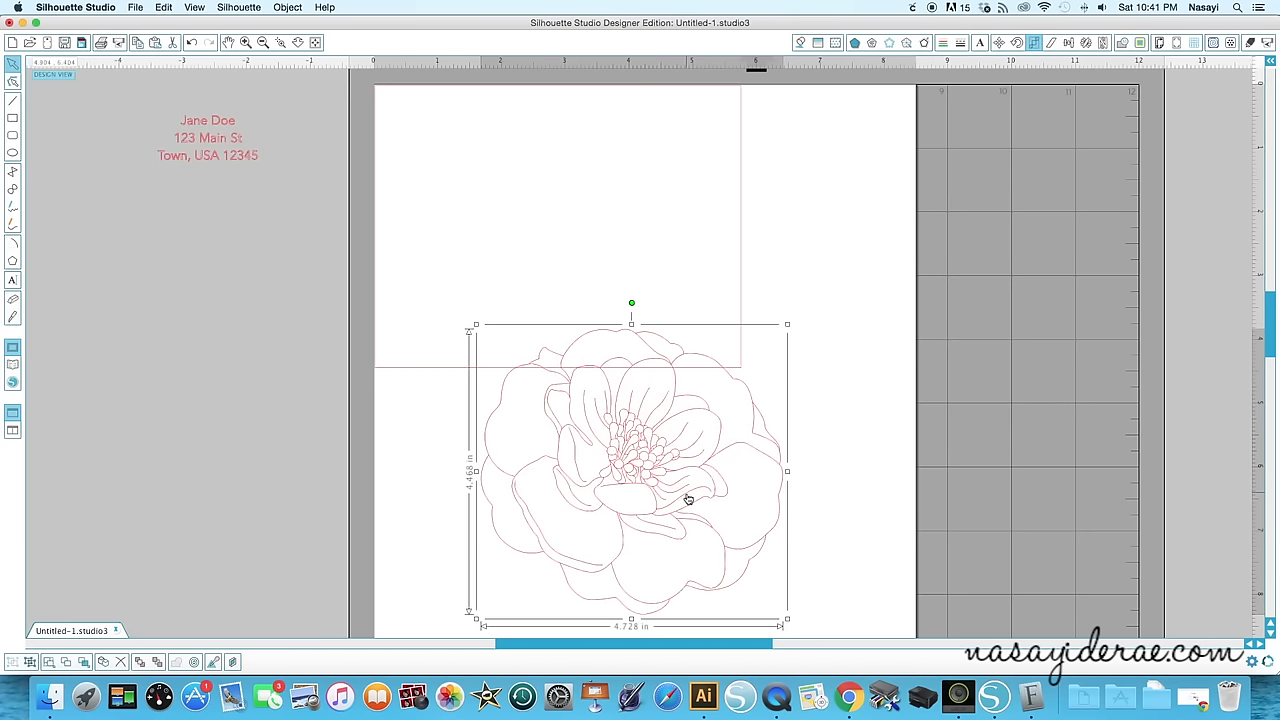
mouse_move(641, 512)
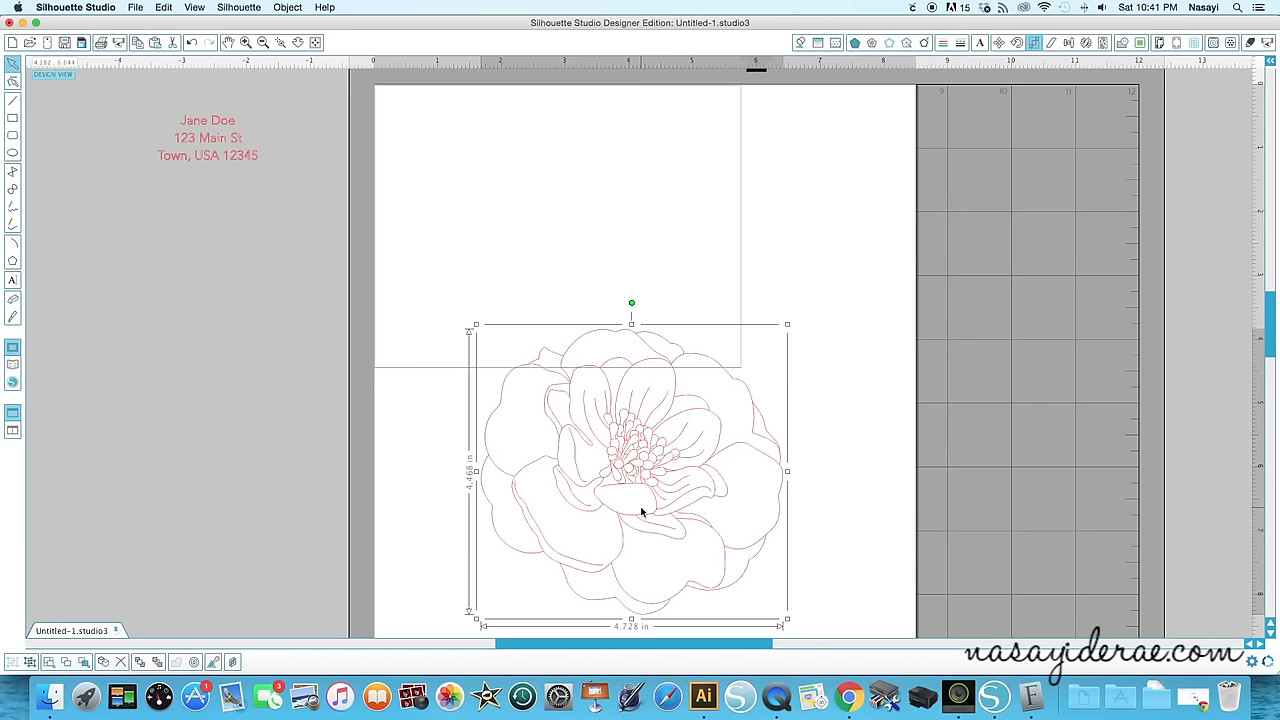
mouse_move(668, 505)
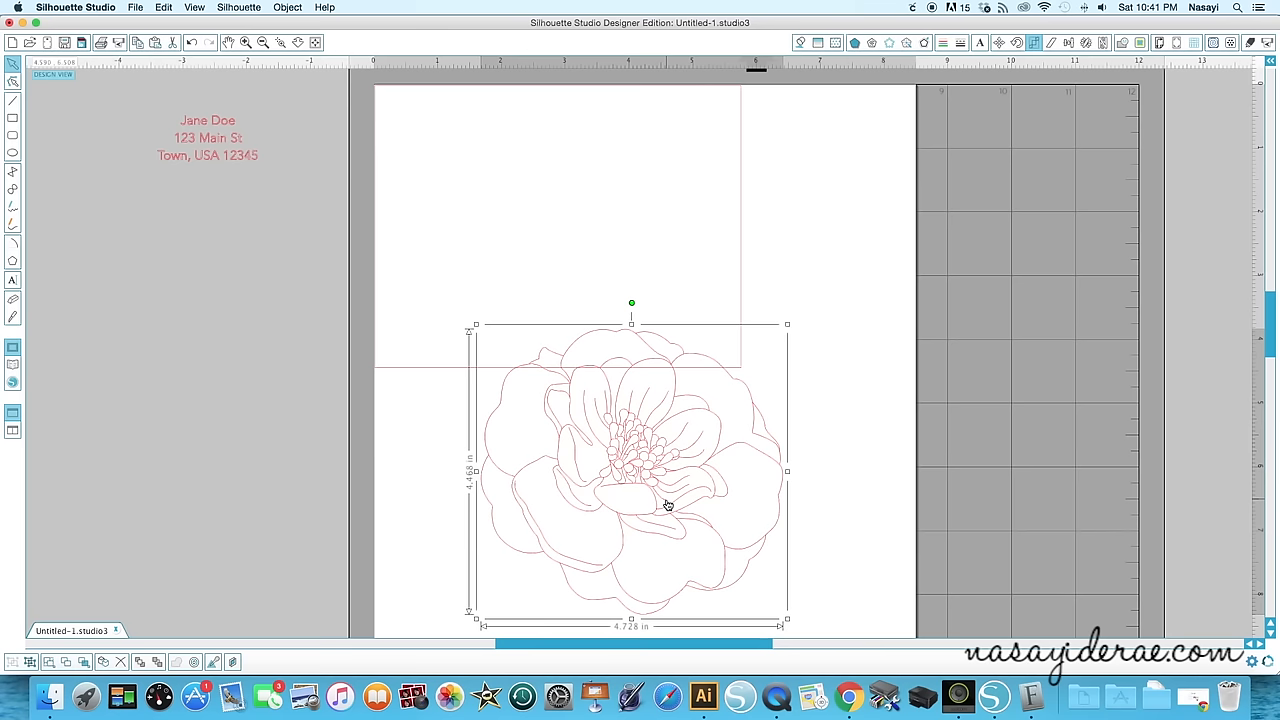
- Shrink the flower sketch and place it across the envelope's lower-right corner
drag(668, 505, 690, 420)
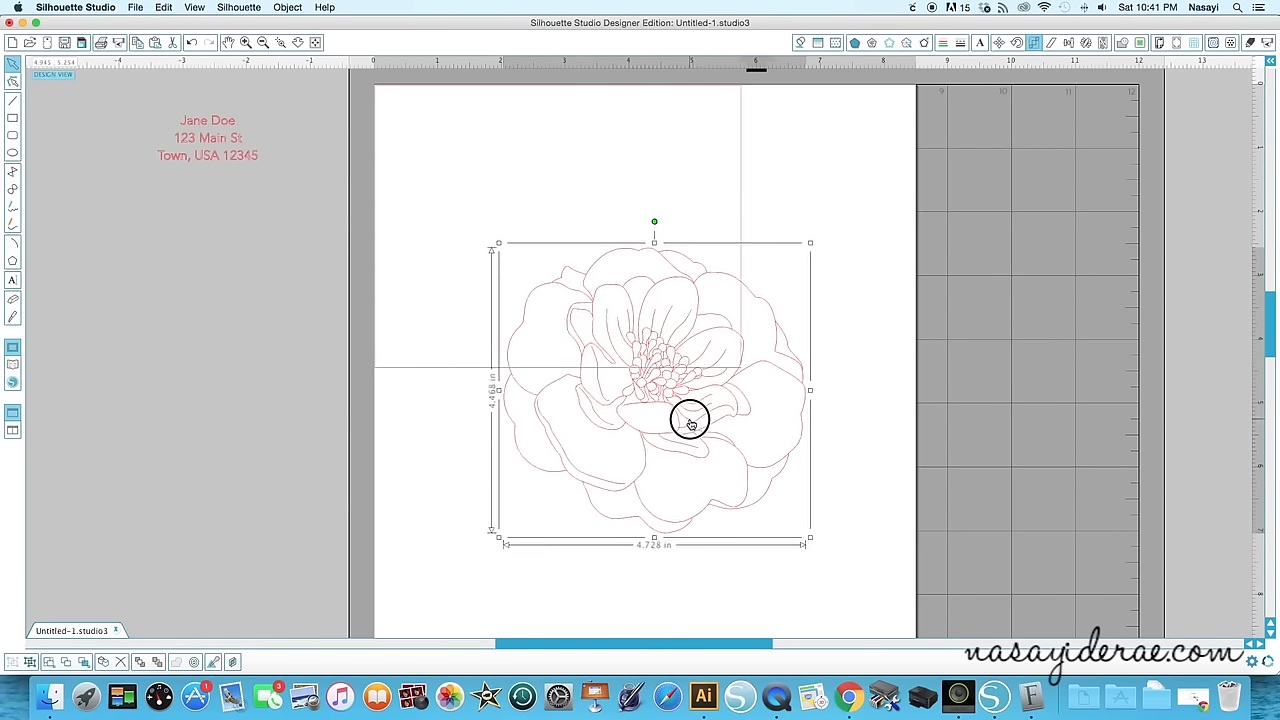
drag(690, 420, 755, 390)
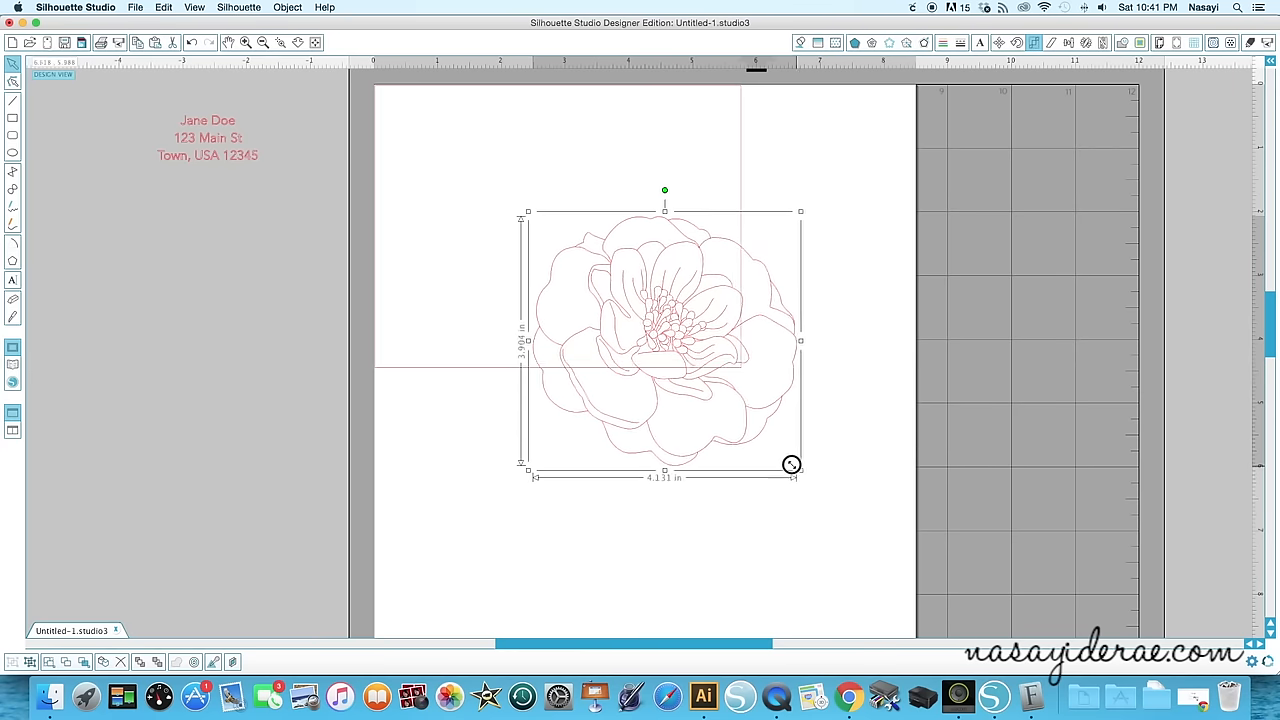
drag(791, 464, 700, 353)
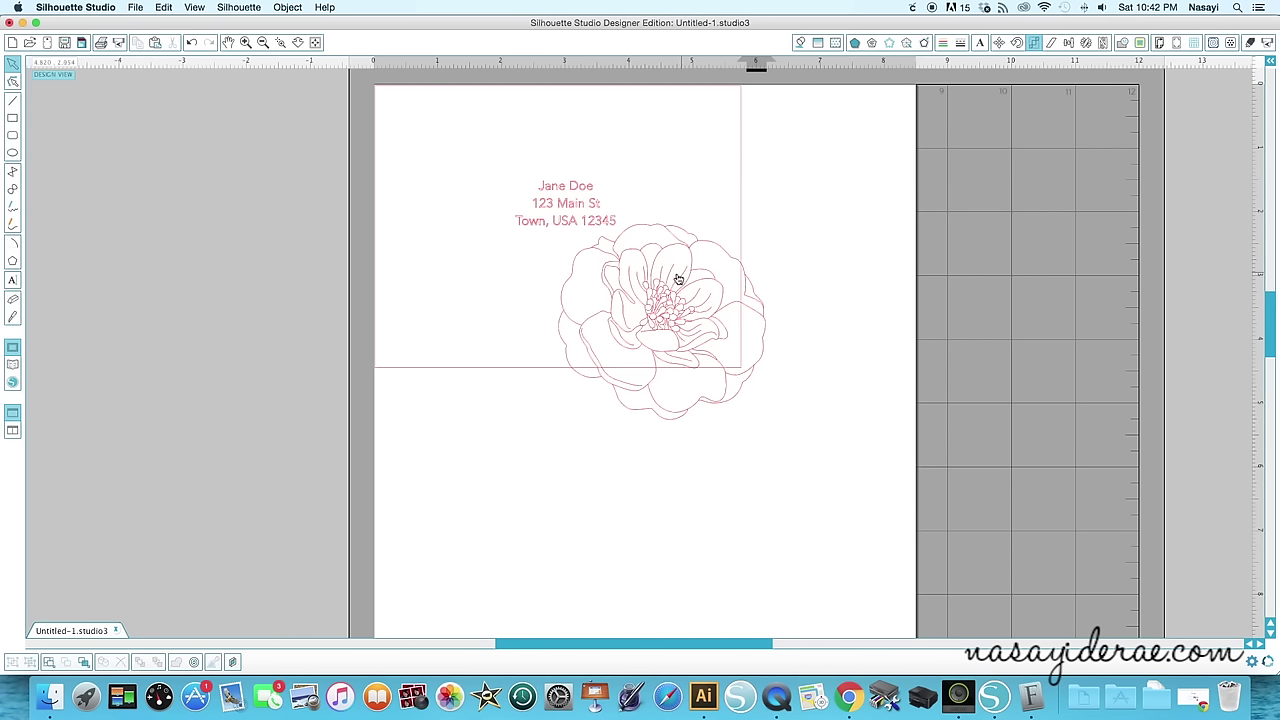
mouse_move(500, 241)
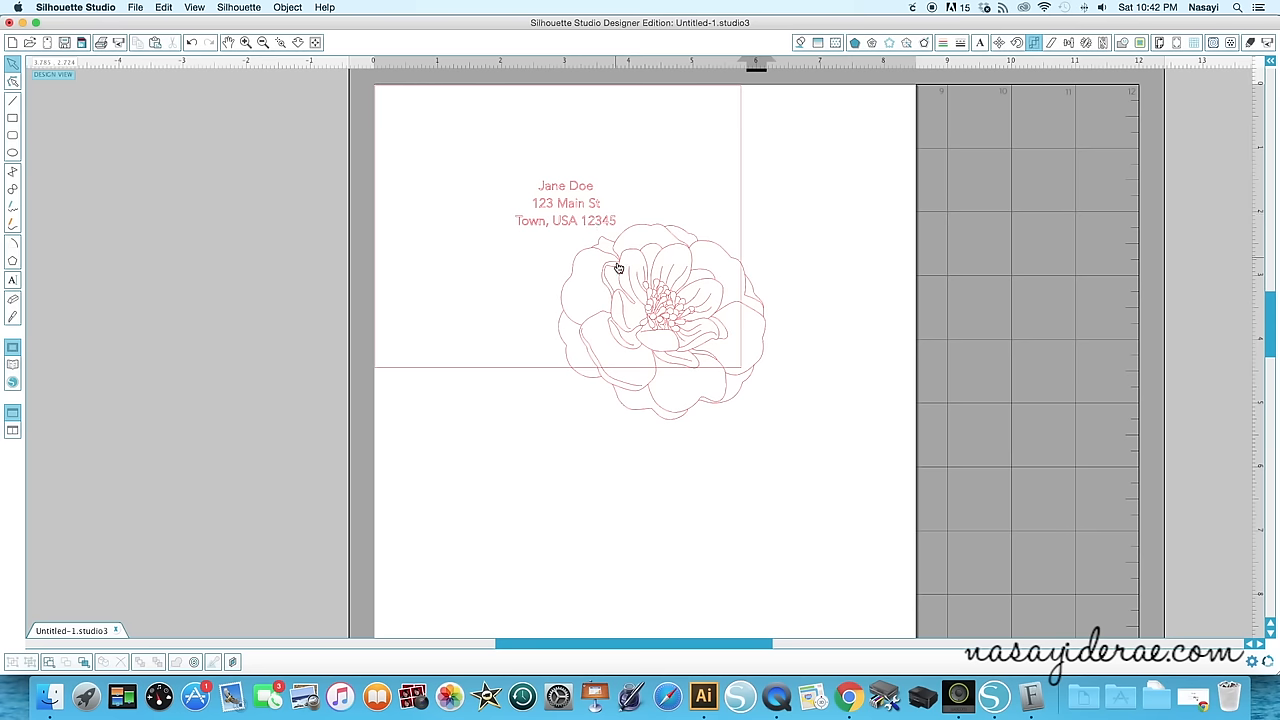
mouse_move(608, 315)
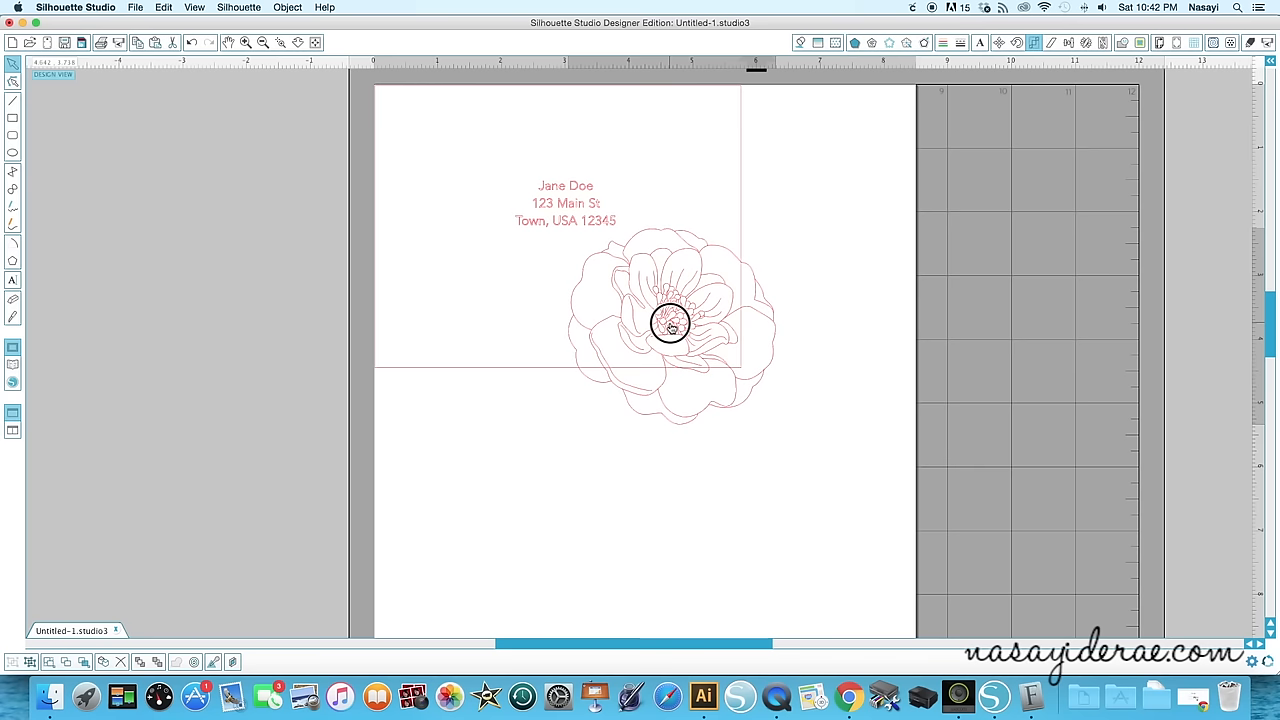
drag(668, 323, 668, 318)
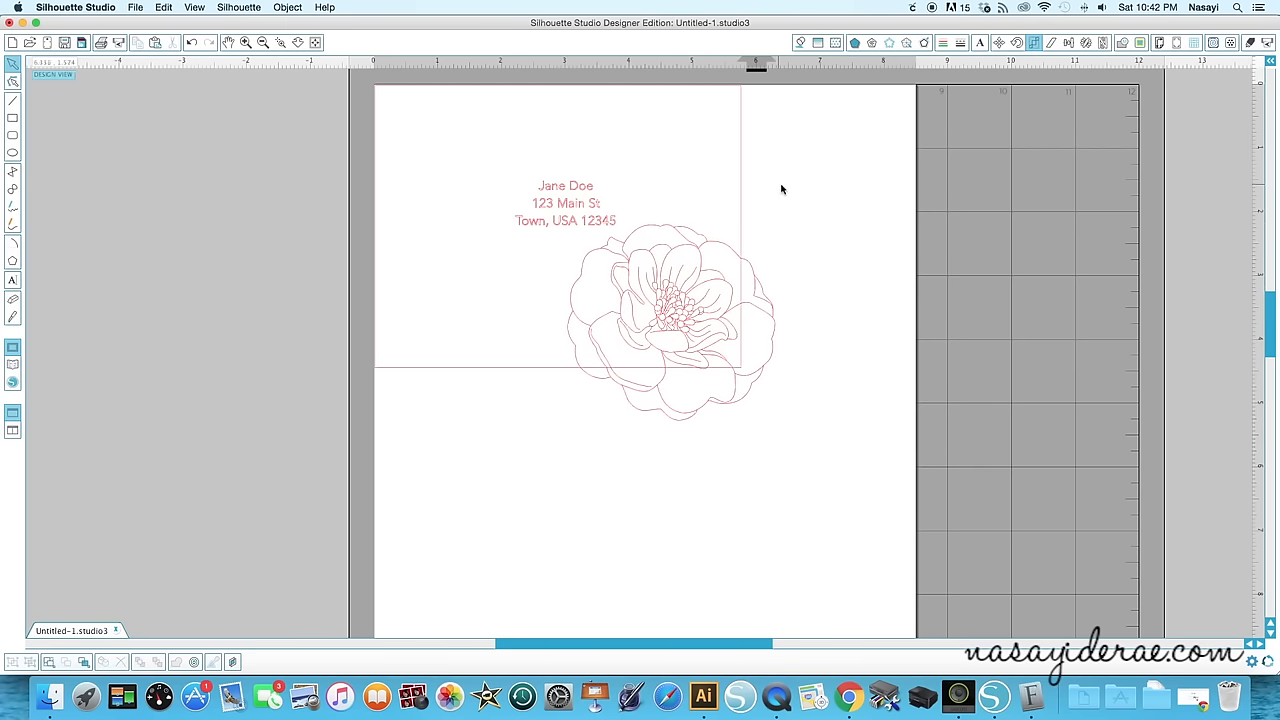
click(1122, 42)
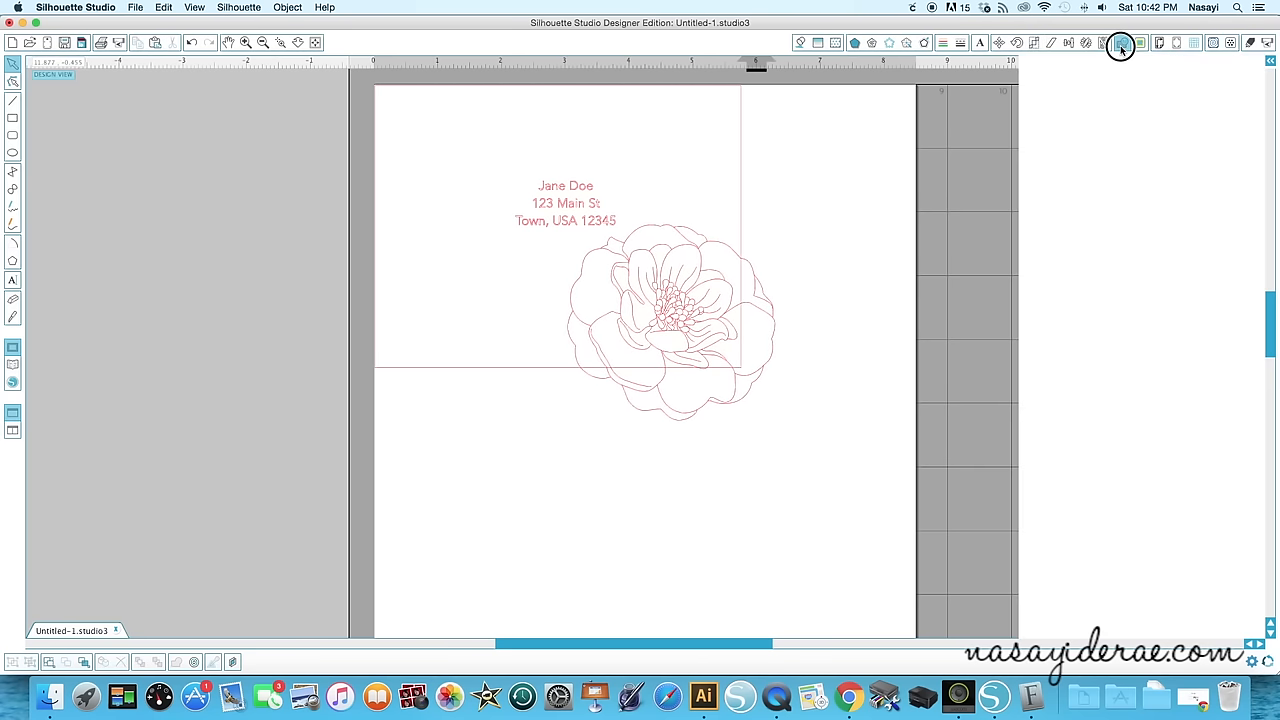
- Review the Modify panel options, then switch to the Knife tool
click(1122, 42)
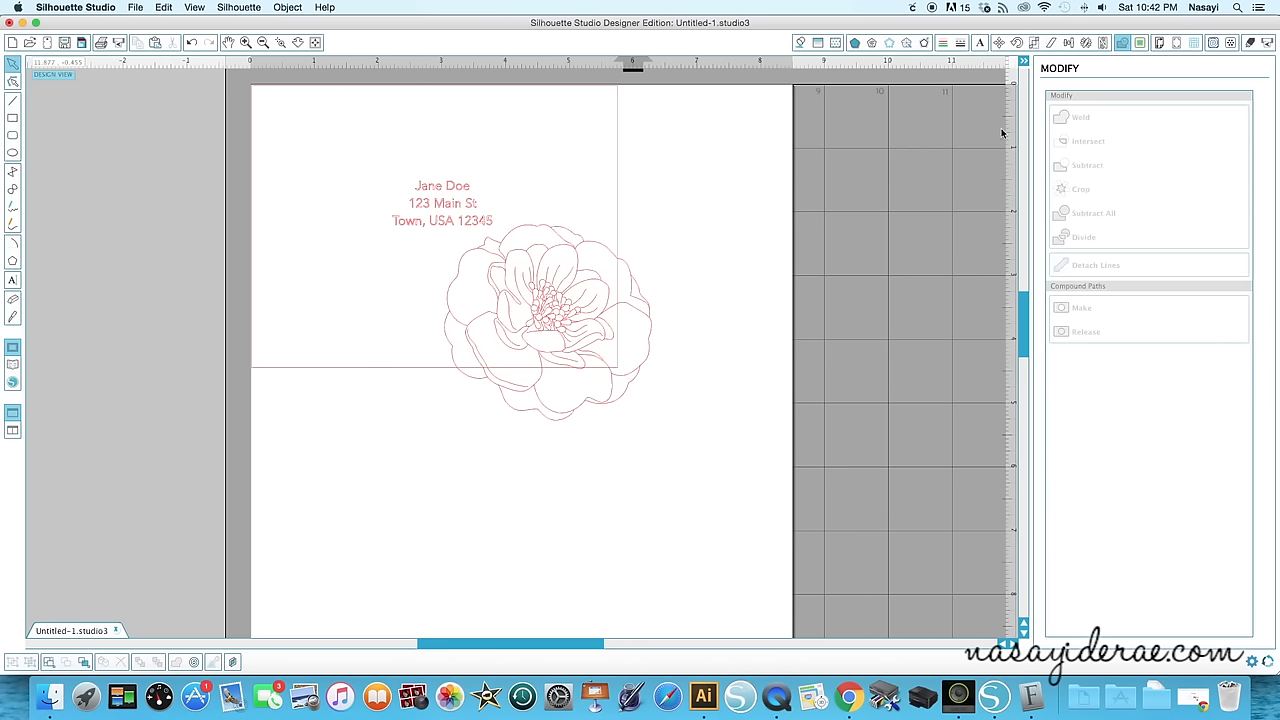
mouse_move(565, 362)
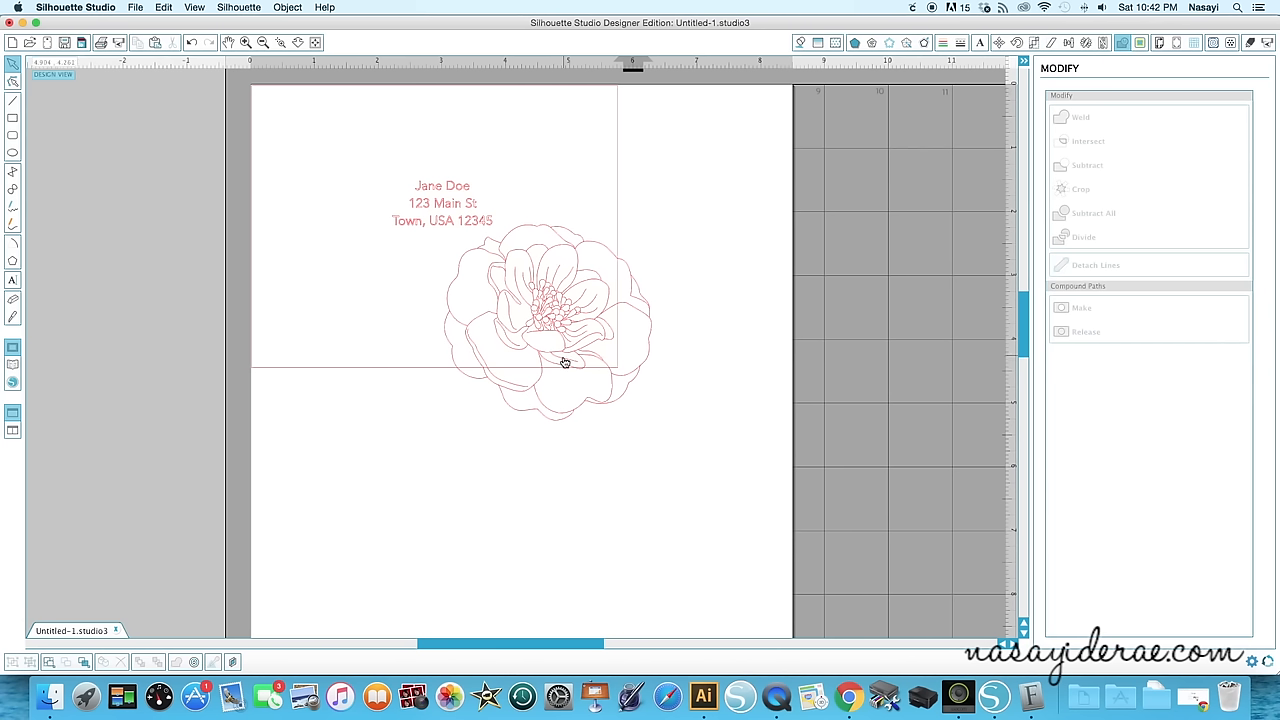
mouse_move(1047, 165)
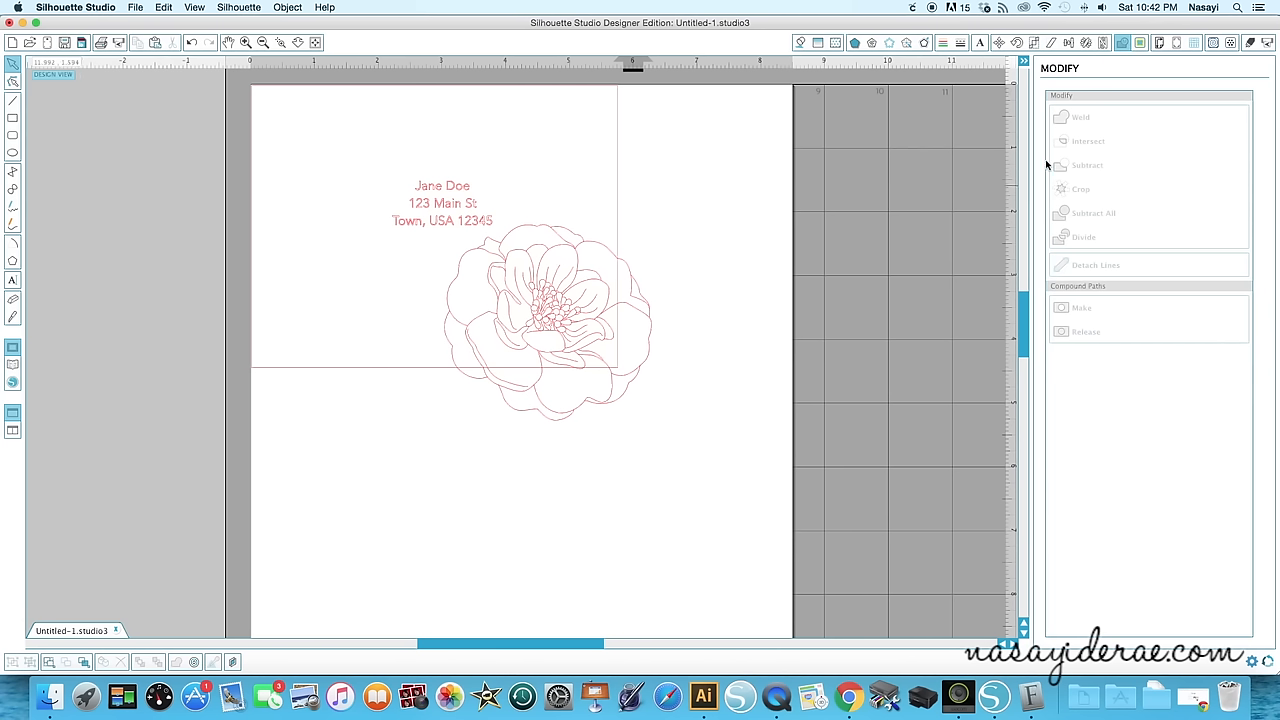
mouse_move(888, 296)
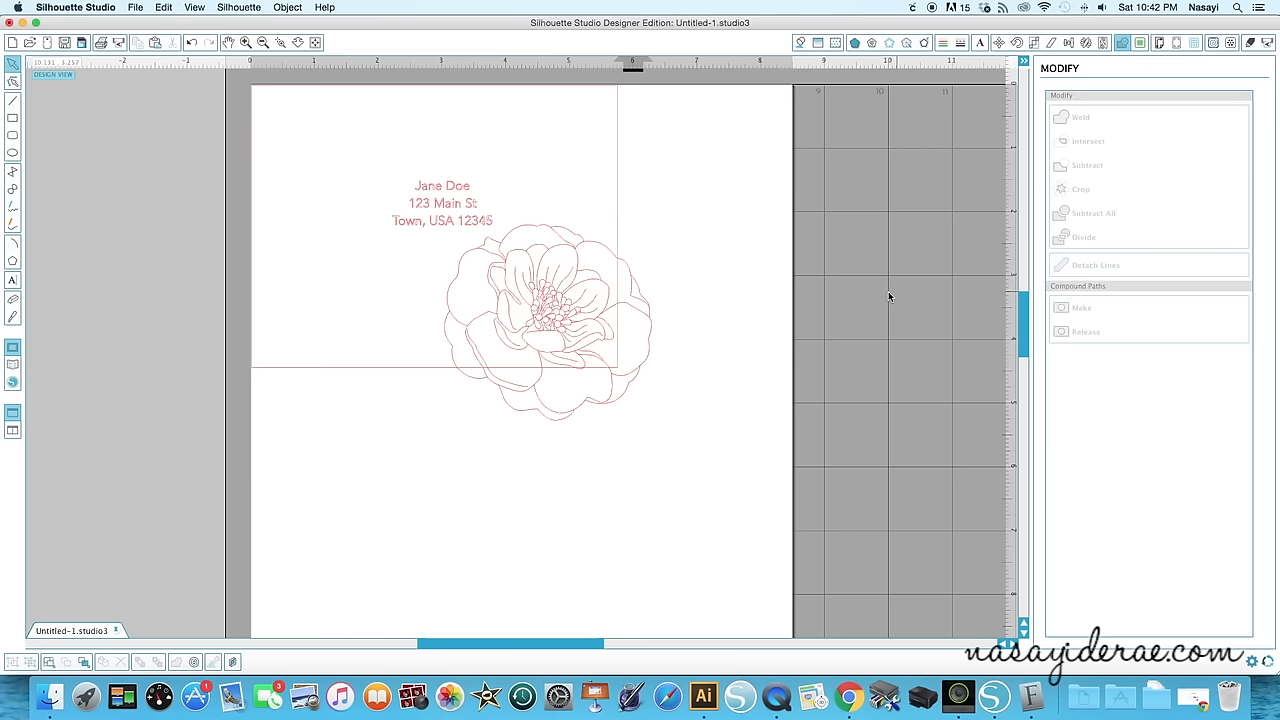
click(13, 317)
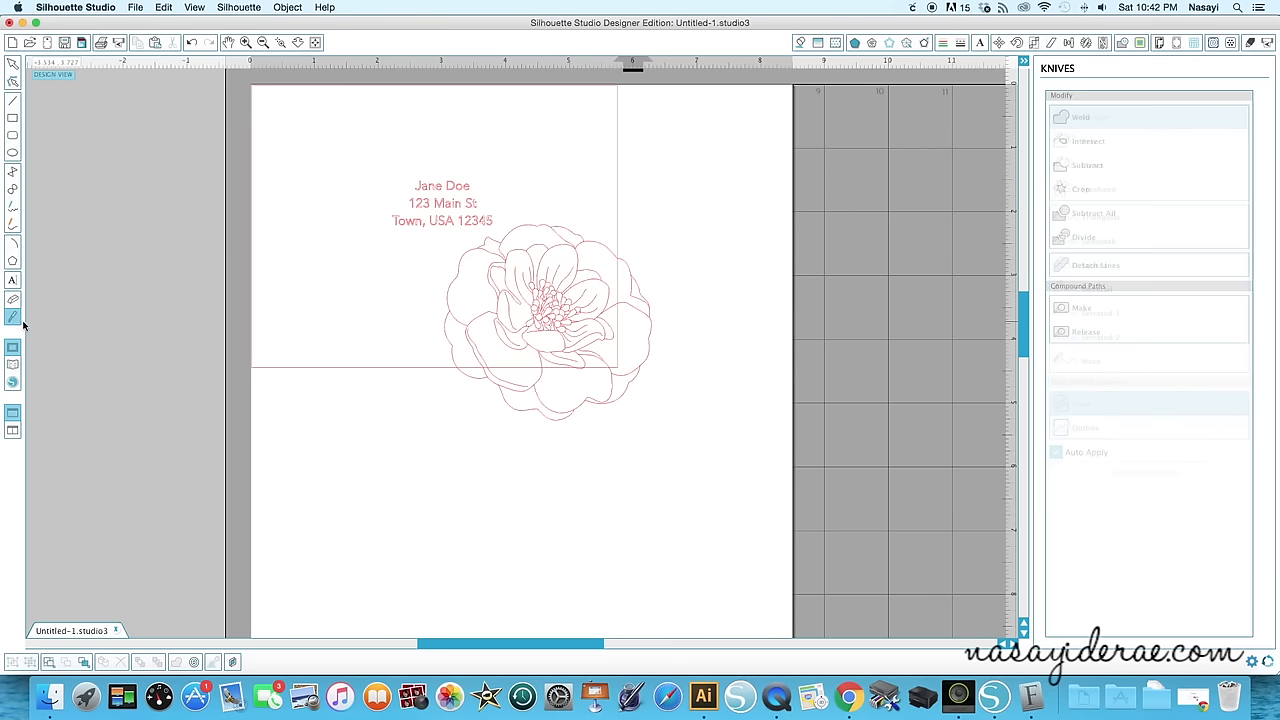
- Straight-knife the flower along the envelope's bottom edge and trim the overhang
click(13, 317)
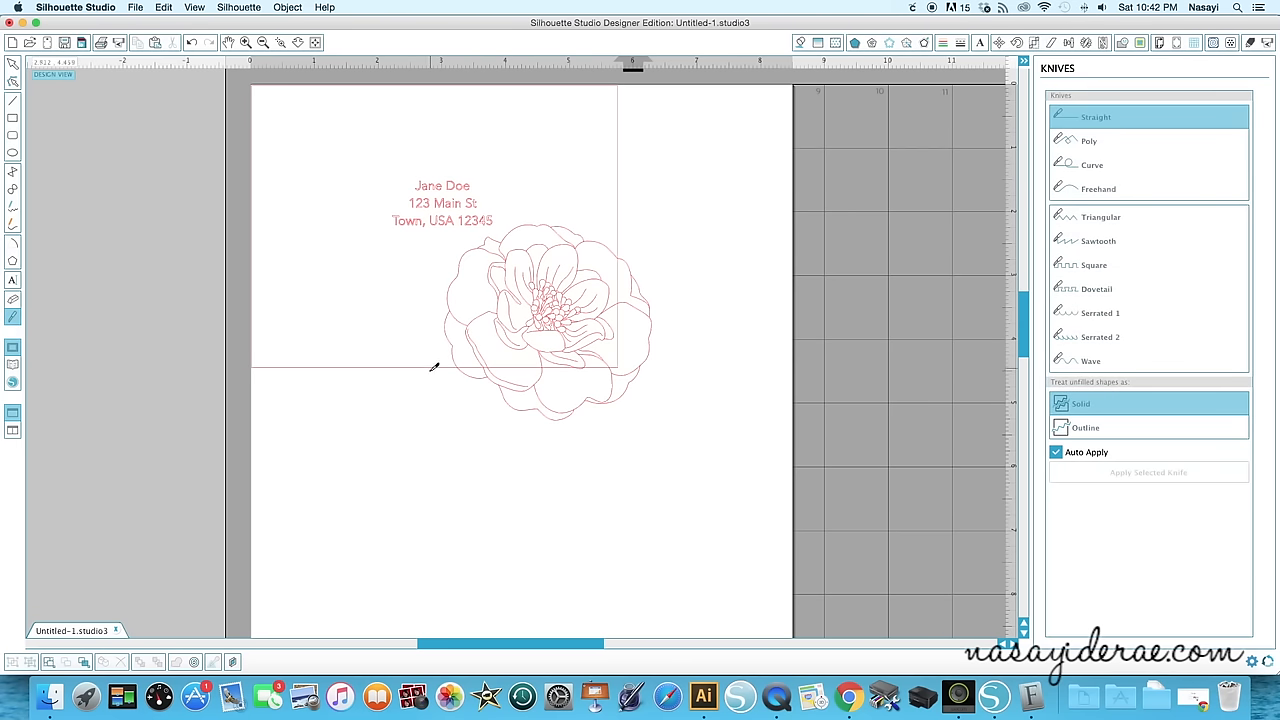
mouse_move(628, 302)
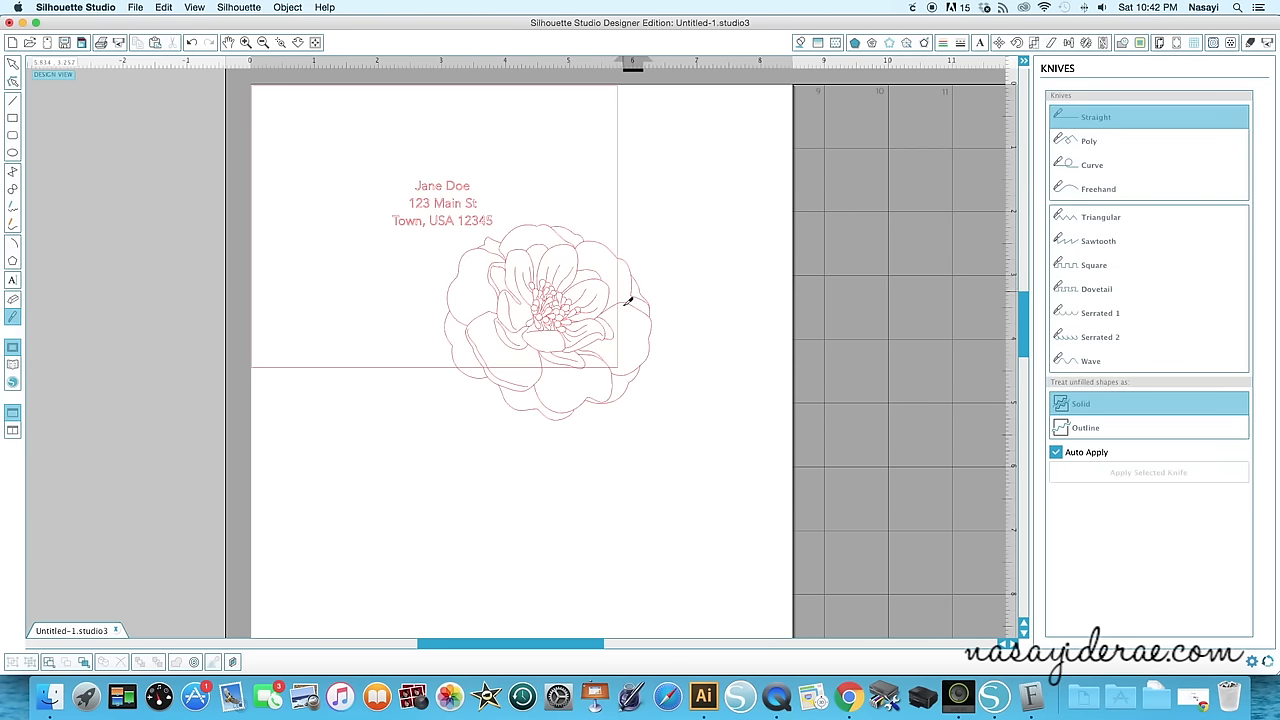
mouse_move(515, 357)
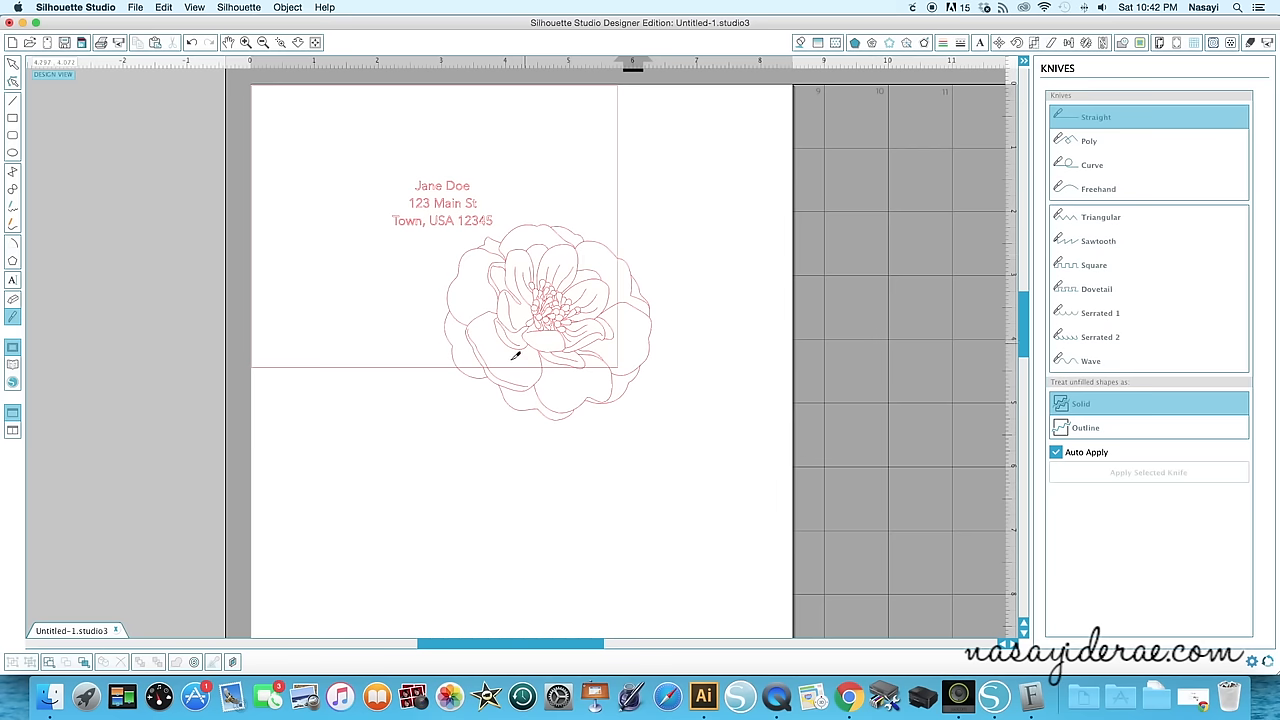
mouse_move(455, 368)
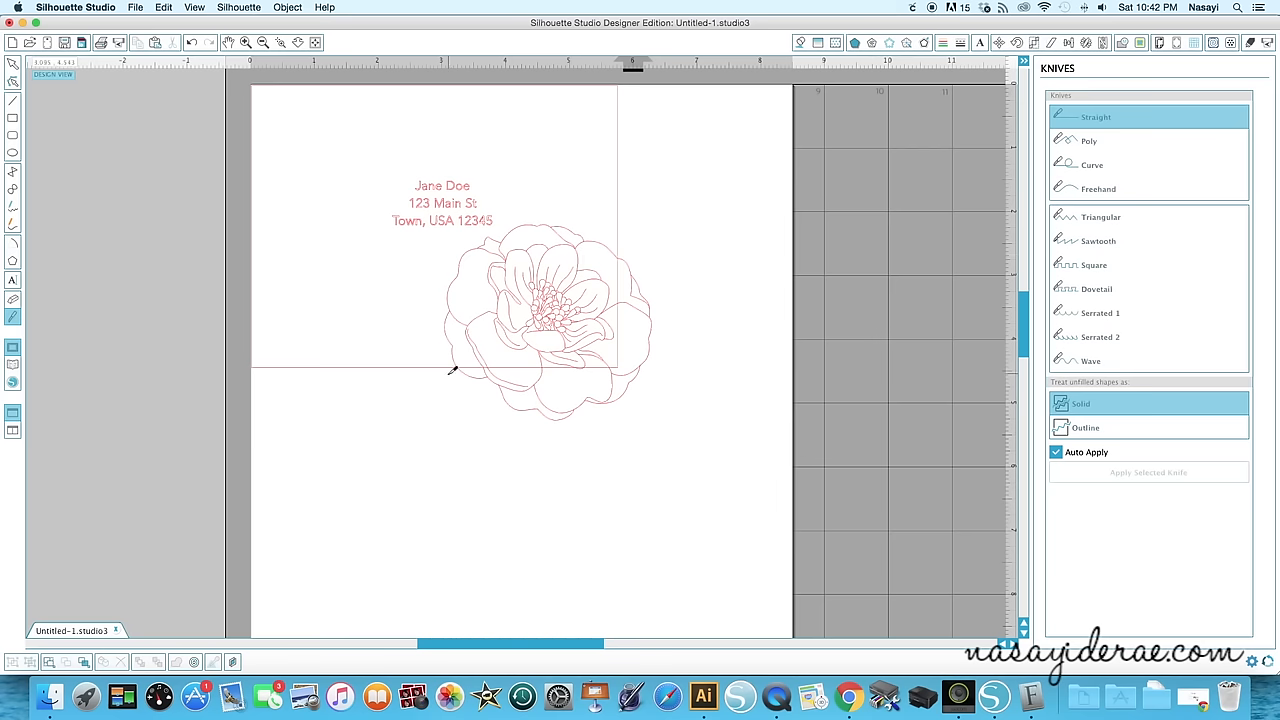
drag(452, 375, 645, 375)
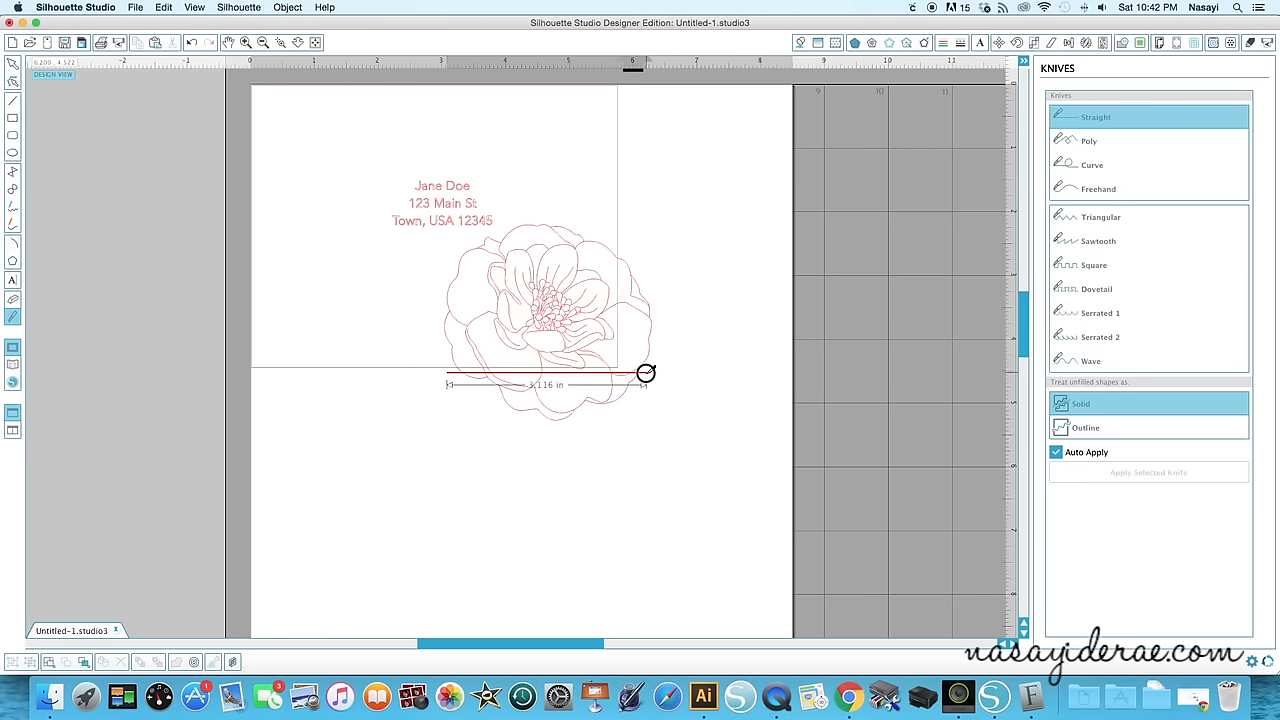
mouse_move(643, 387)
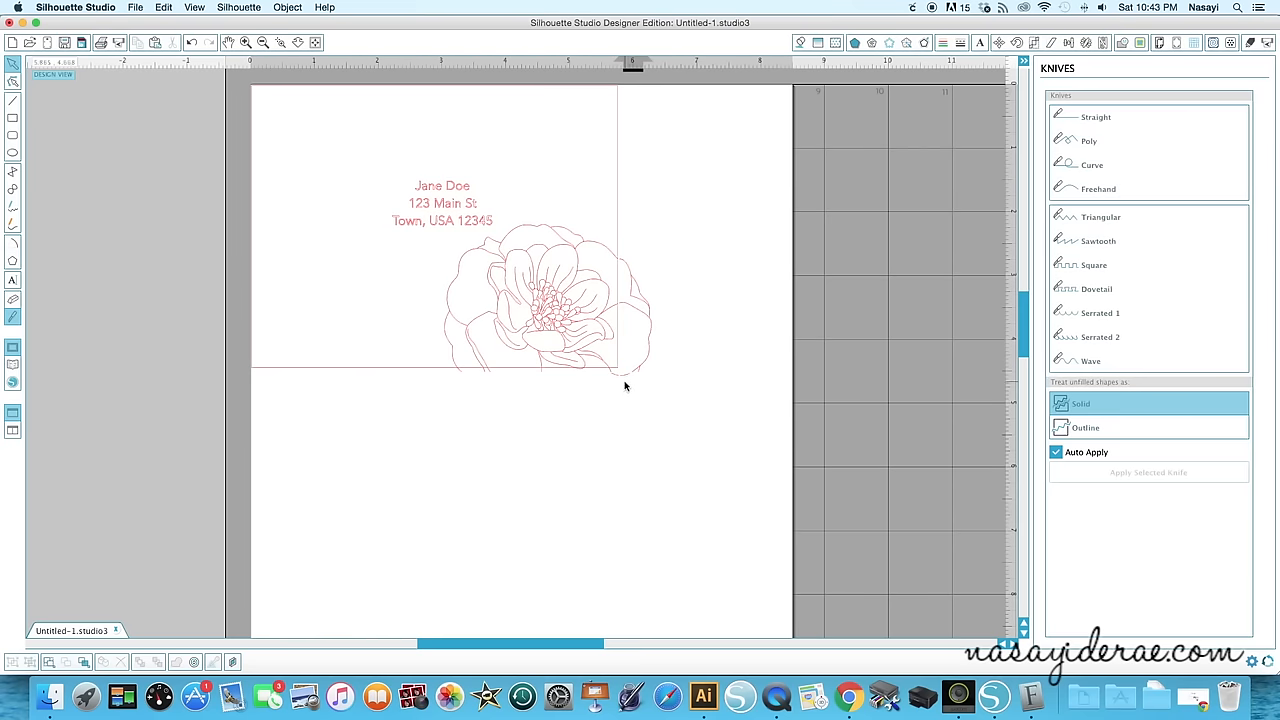
click(635, 290)
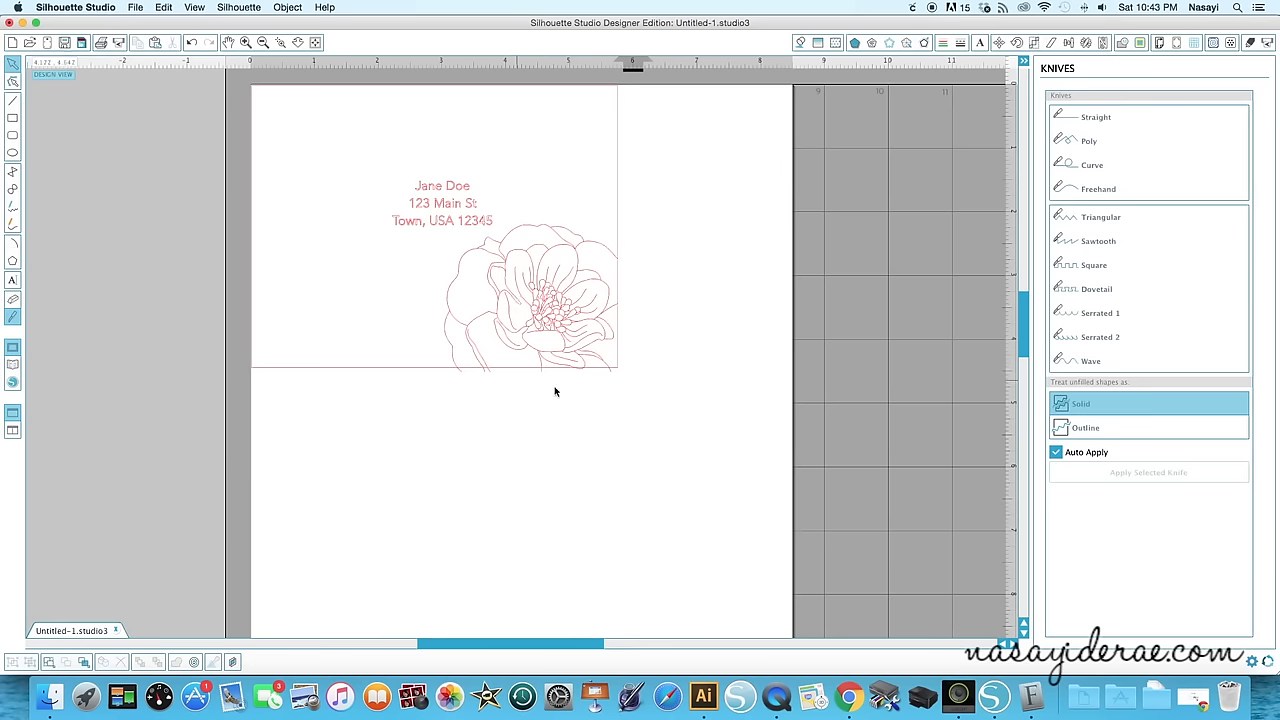
mouse_move(505, 318)
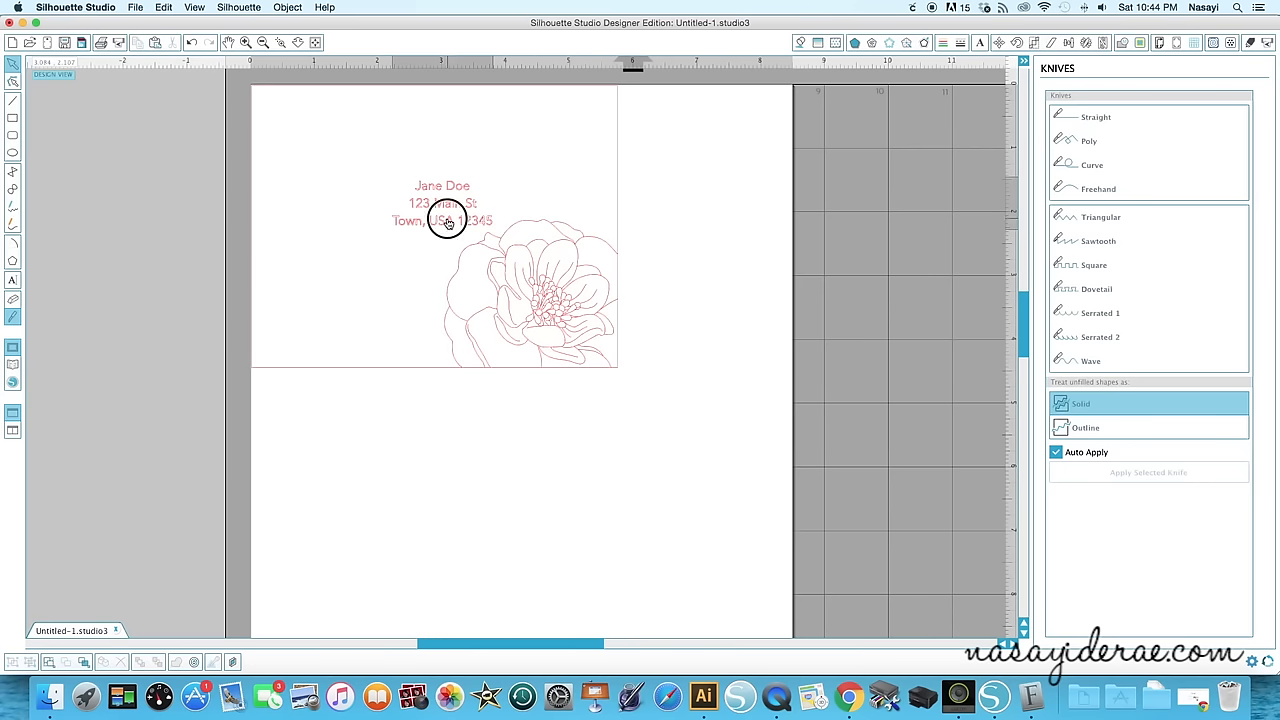
click(442, 203)
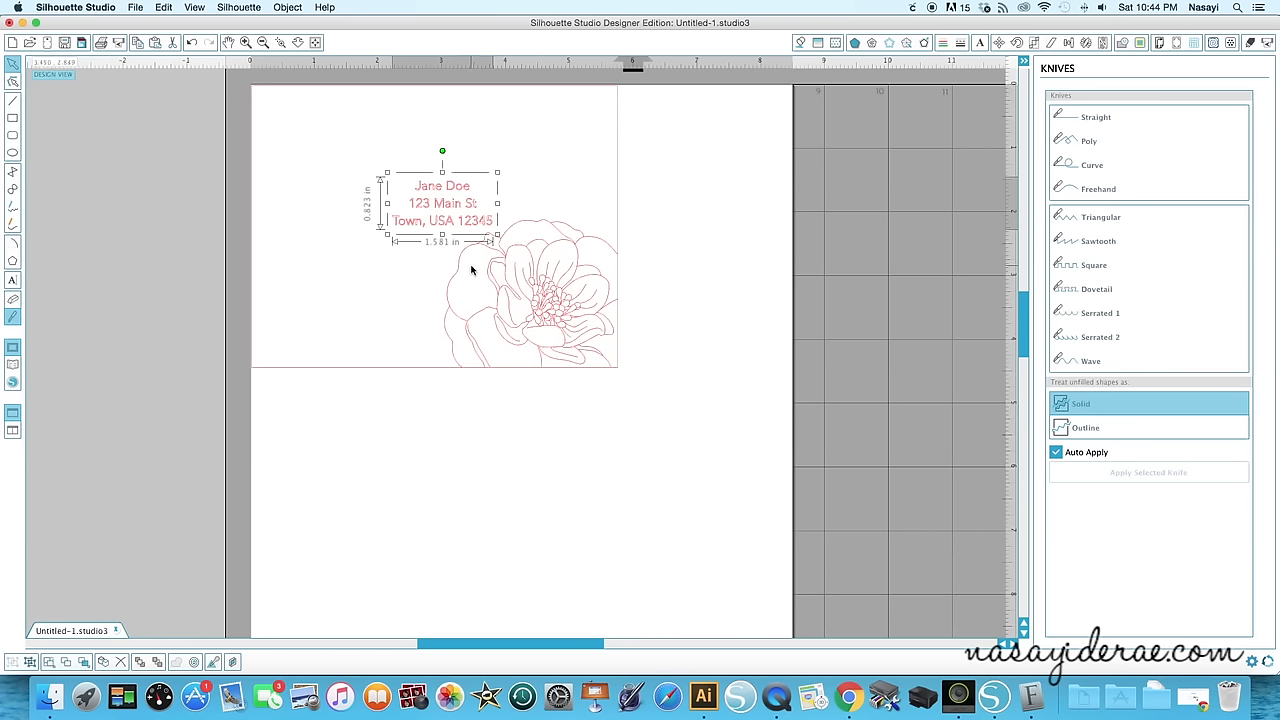
mouse_move(477, 277)
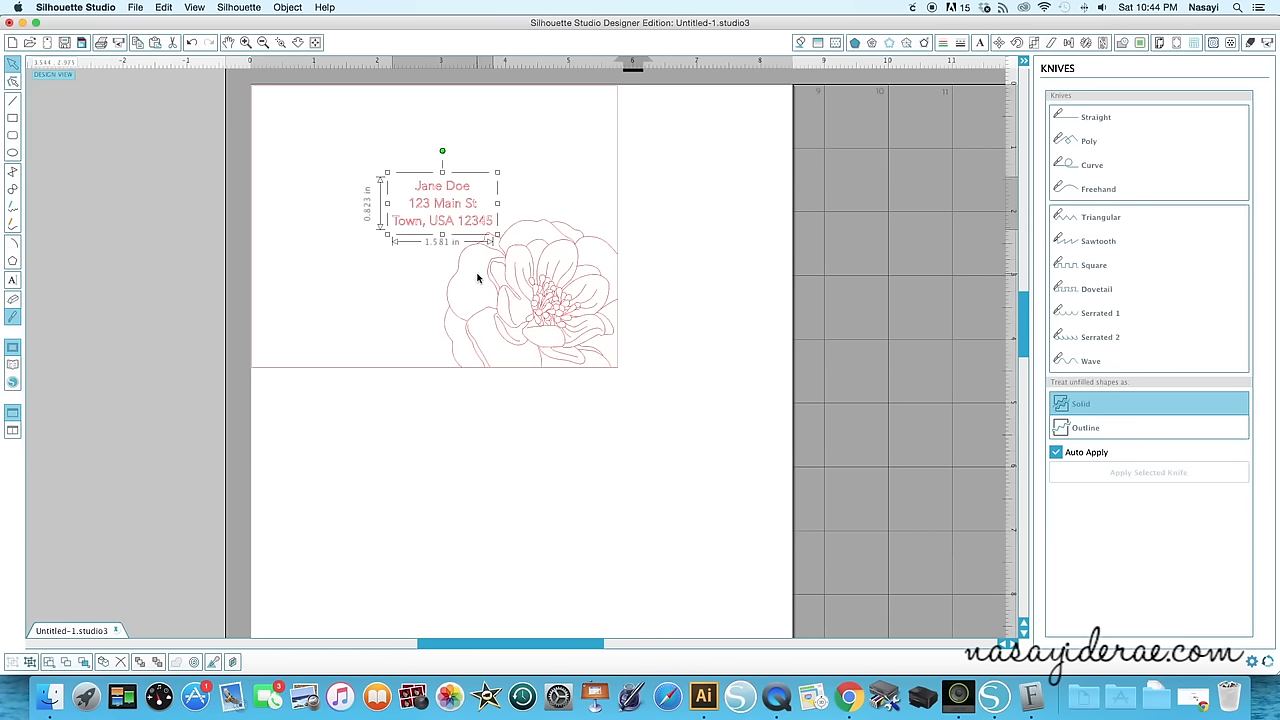
mouse_move(482, 281)
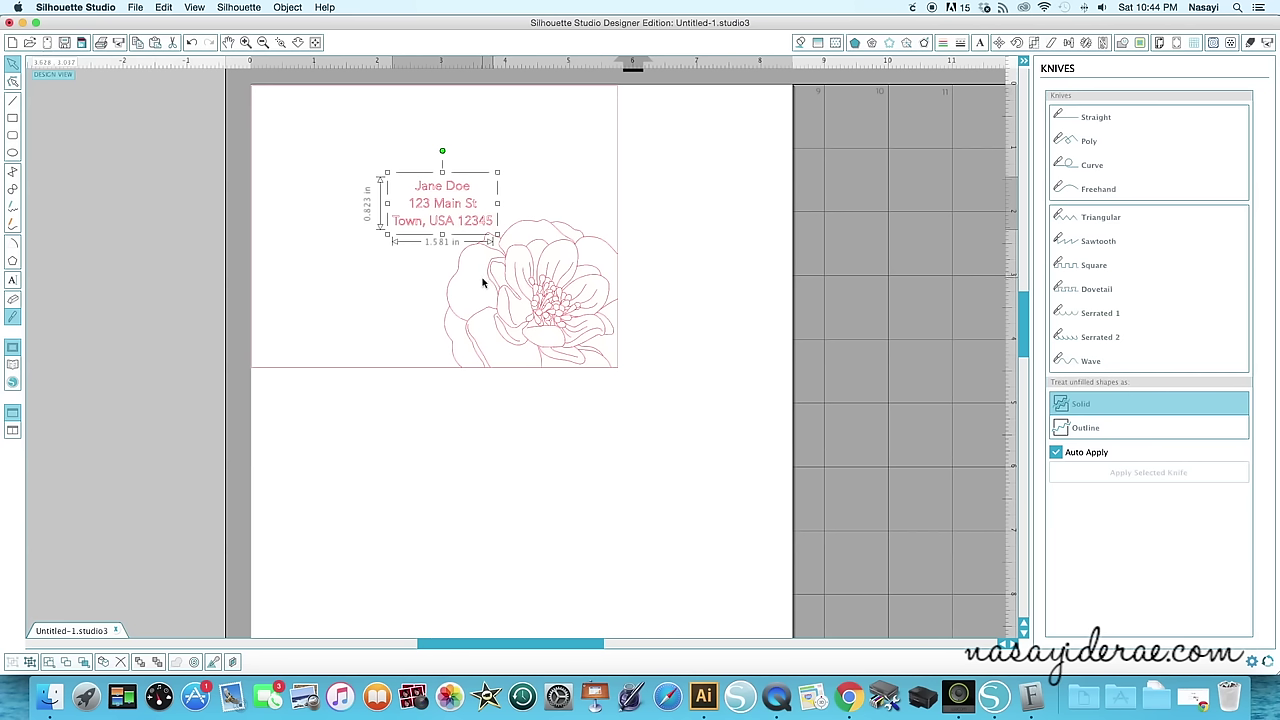
mouse_move(490, 277)
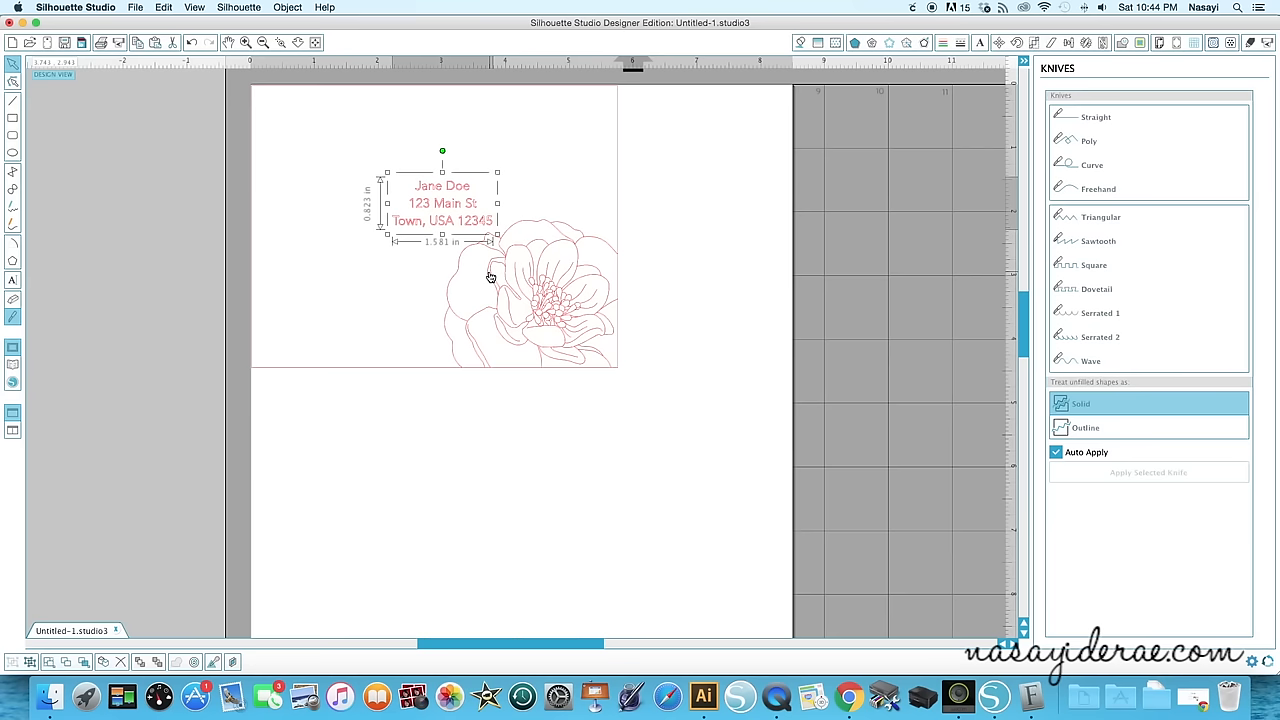
scroll(up, 3)
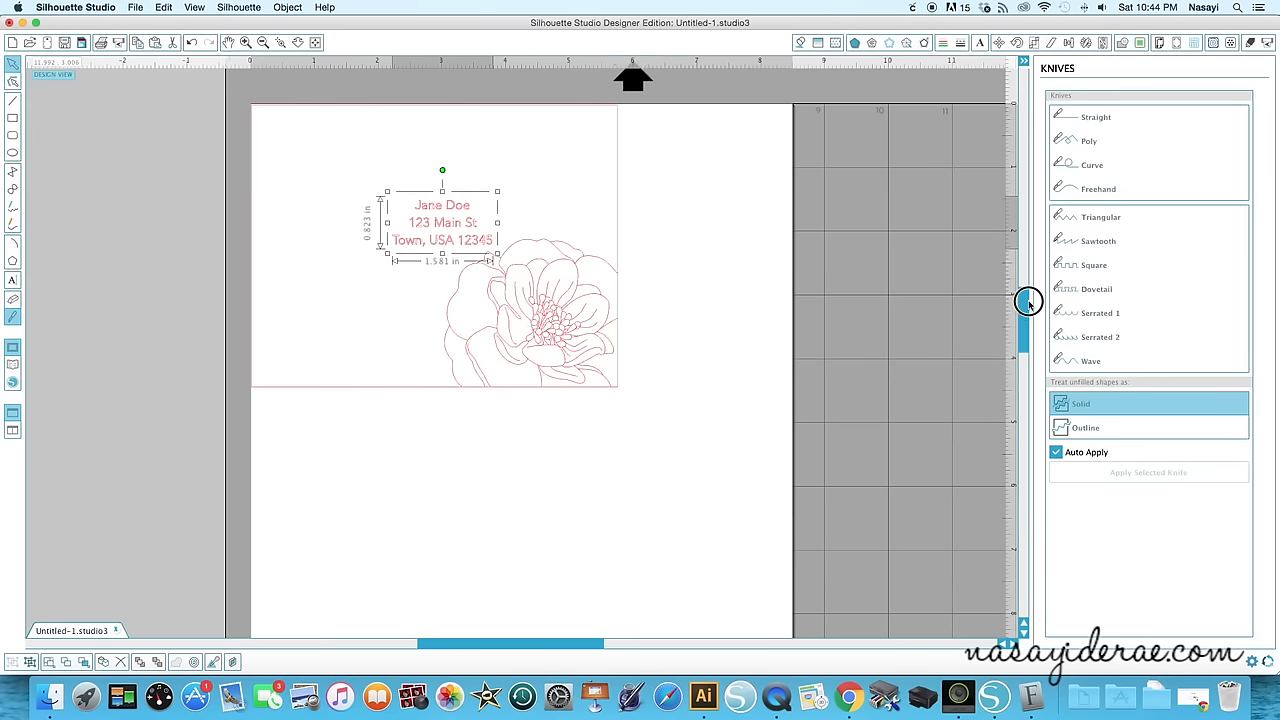
- Deselect the address text and select only the envelope outline rectangle
scroll(up, 3)
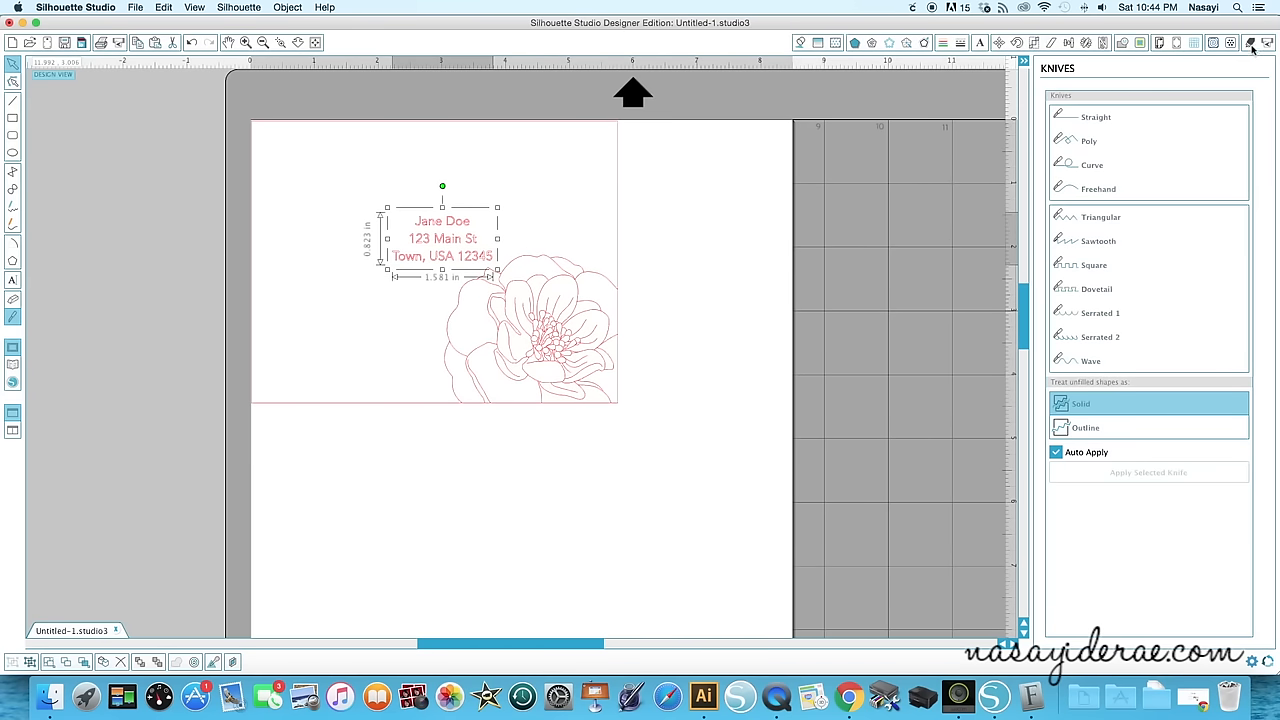
mouse_move(608, 153)
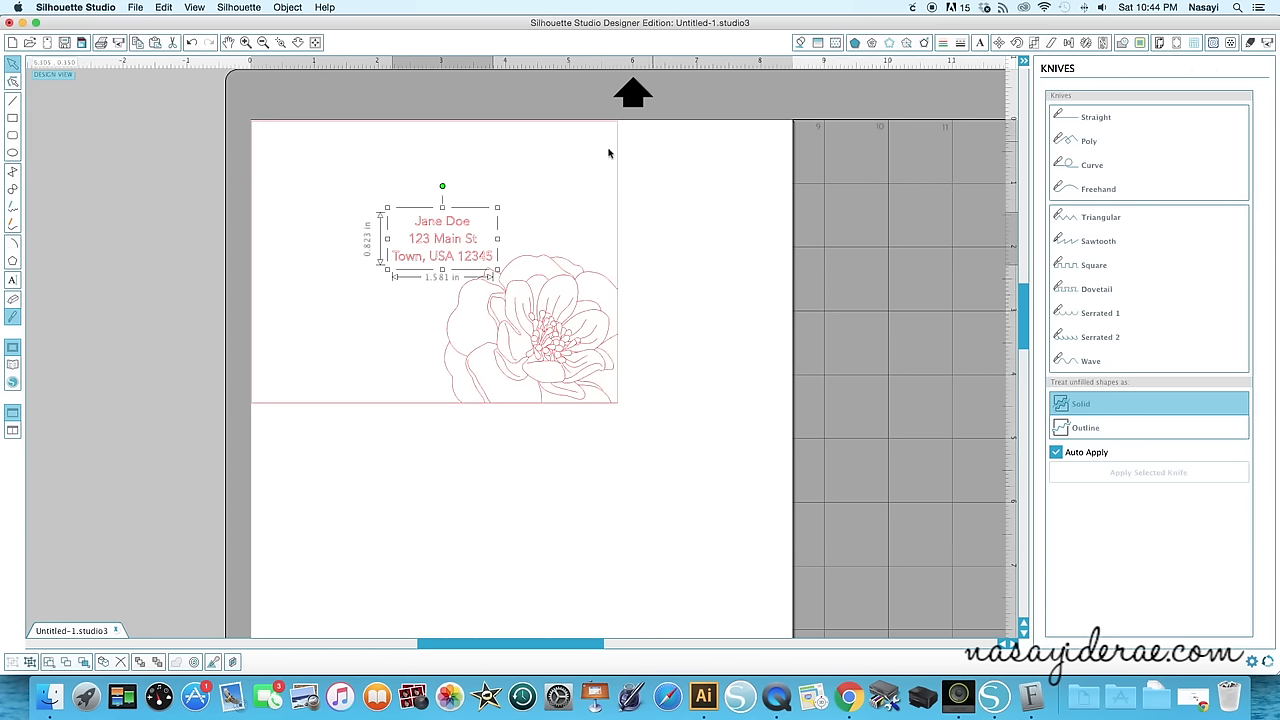
mouse_move(657, 265)
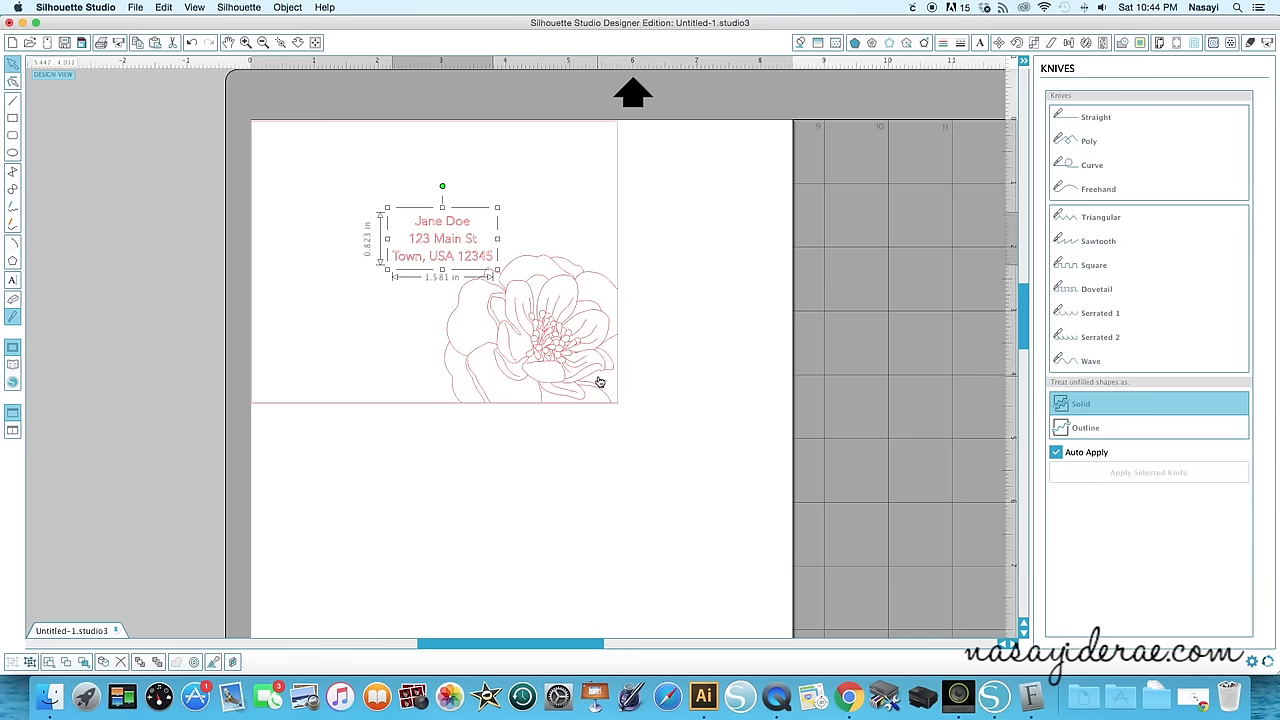
mouse_move(611, 378)
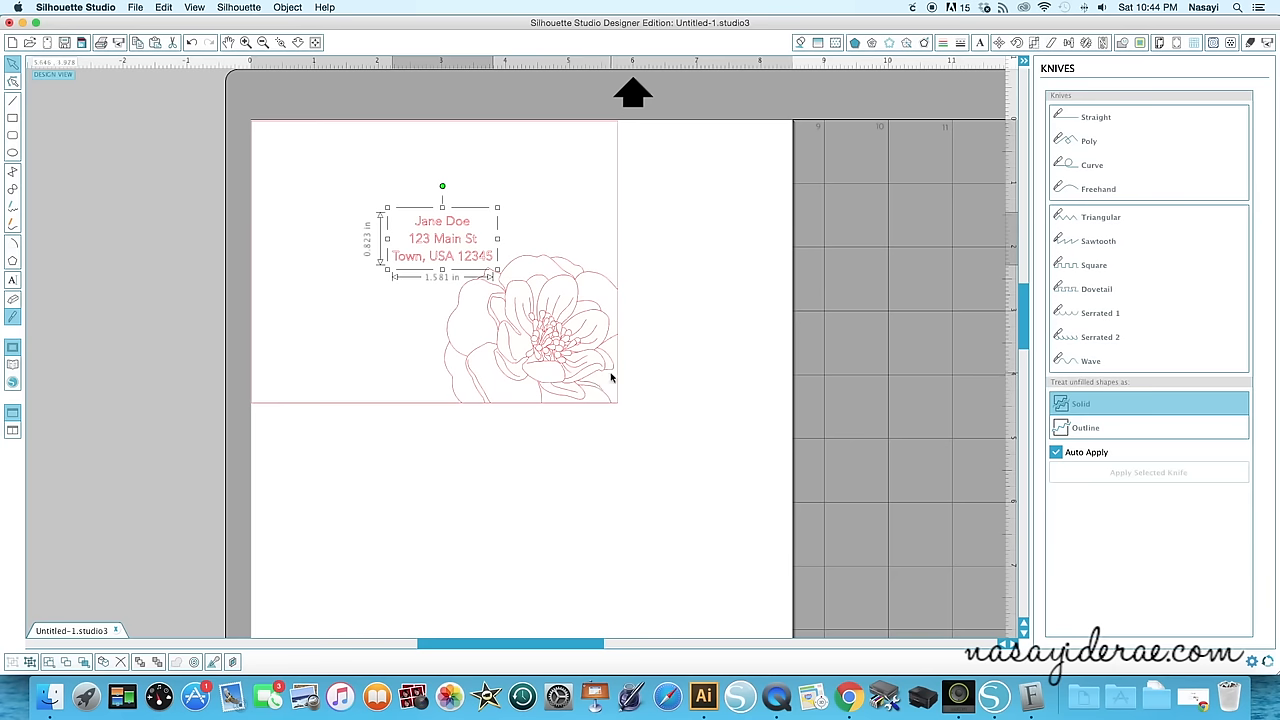
mouse_move(607, 347)
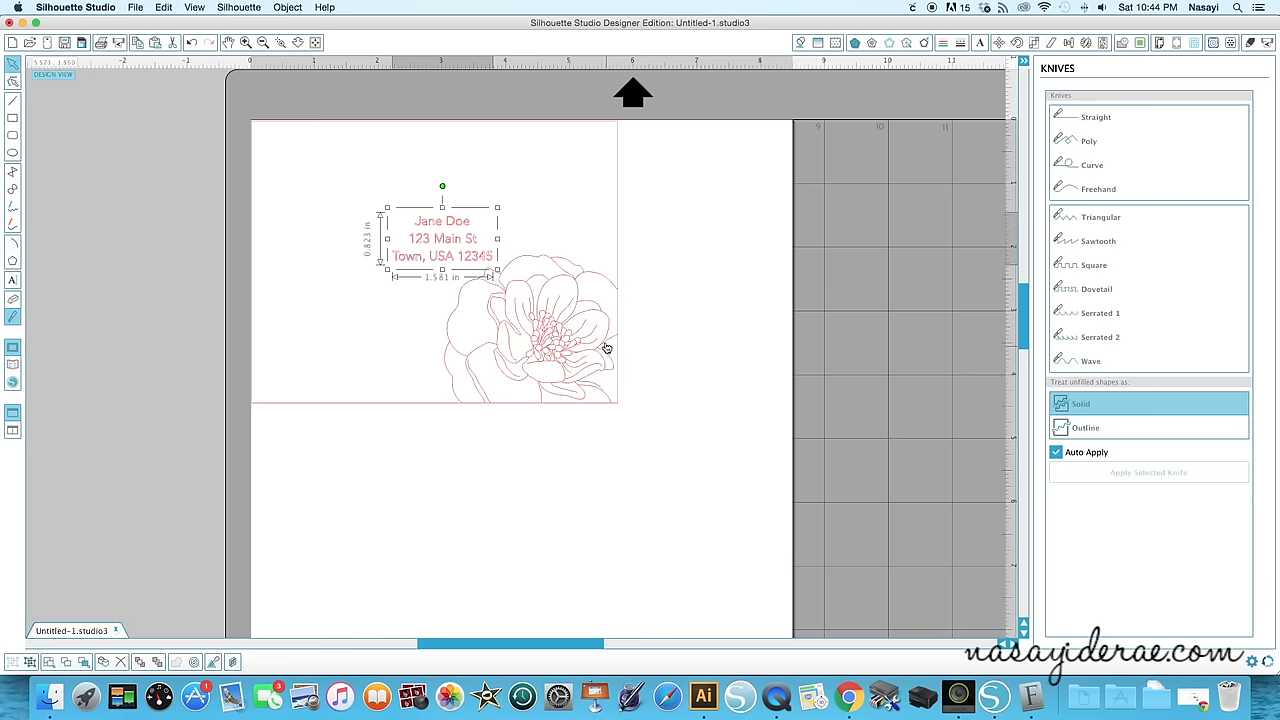
click(684, 345)
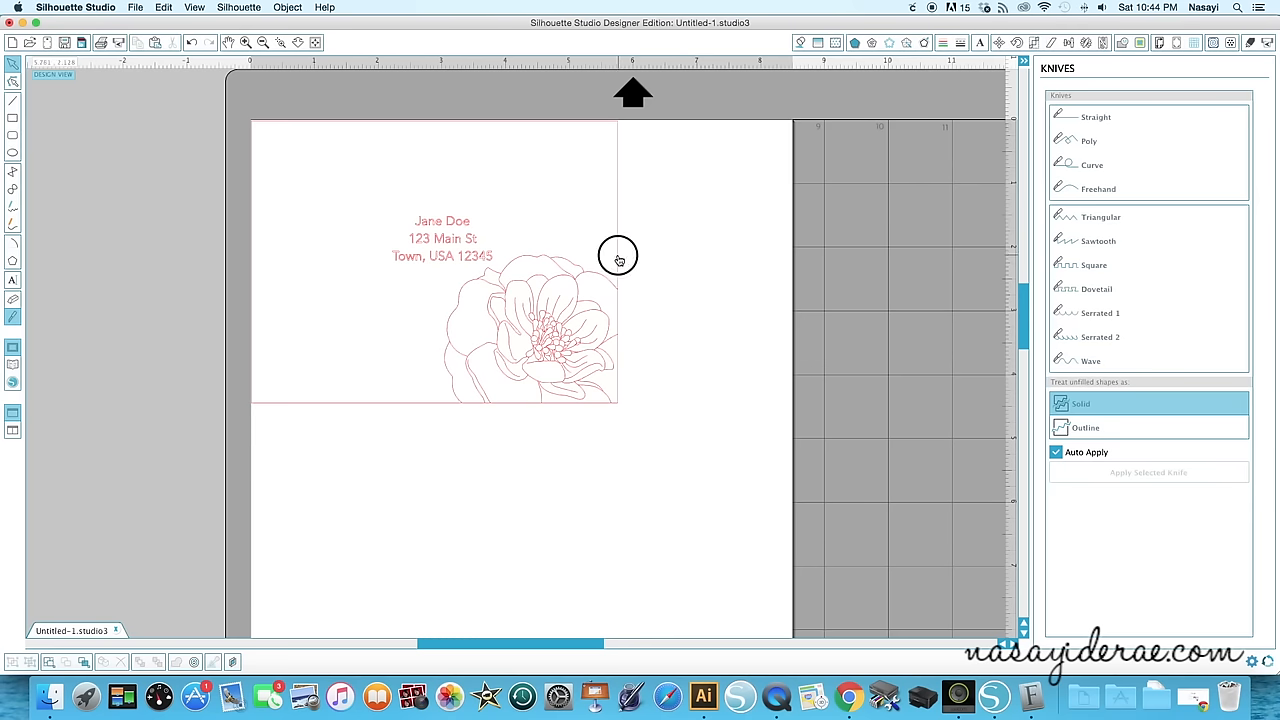
click(618, 256)
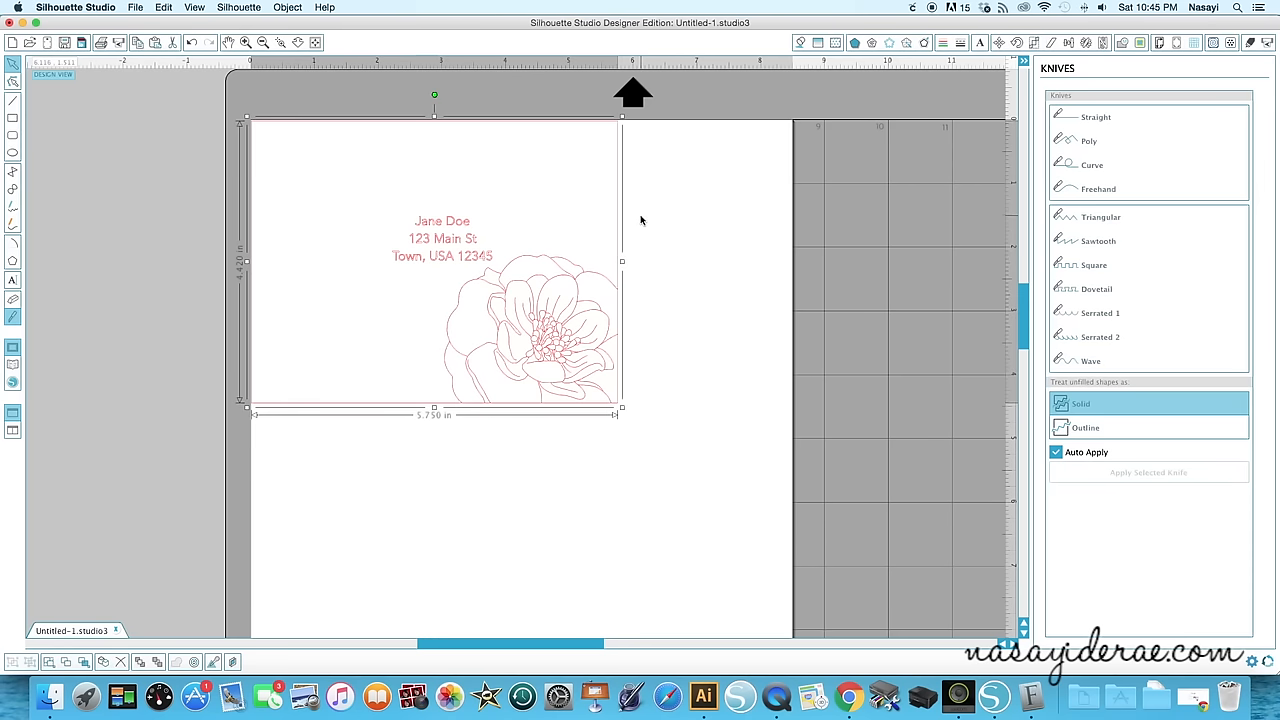